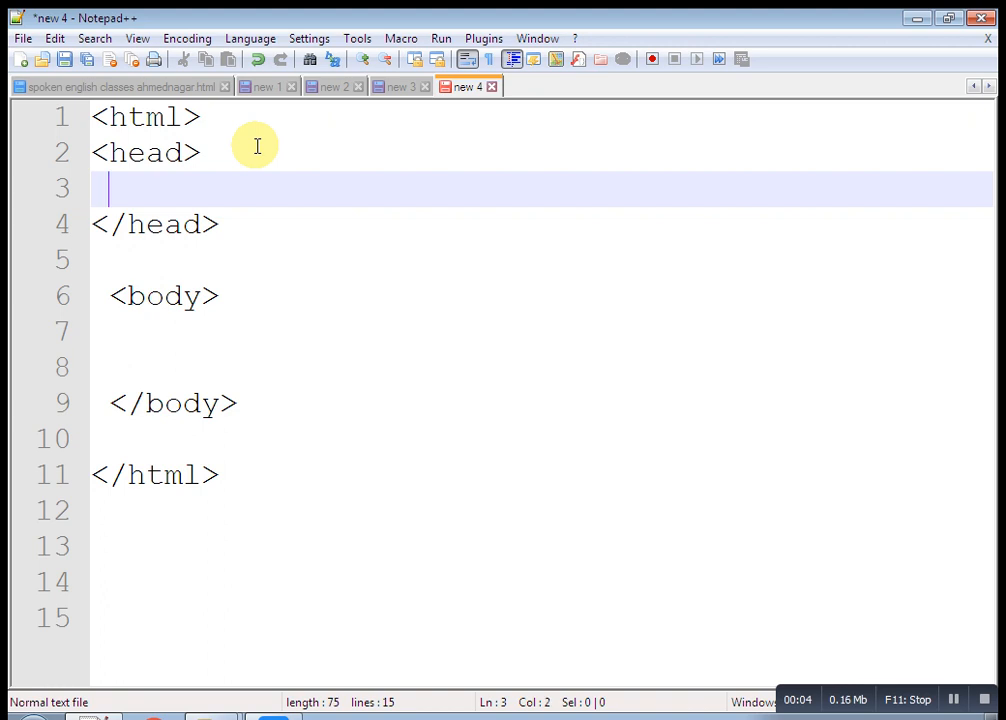
- Save the HTML skeleton as anchor.html on Local Disk (E:) via Save As
type("<")
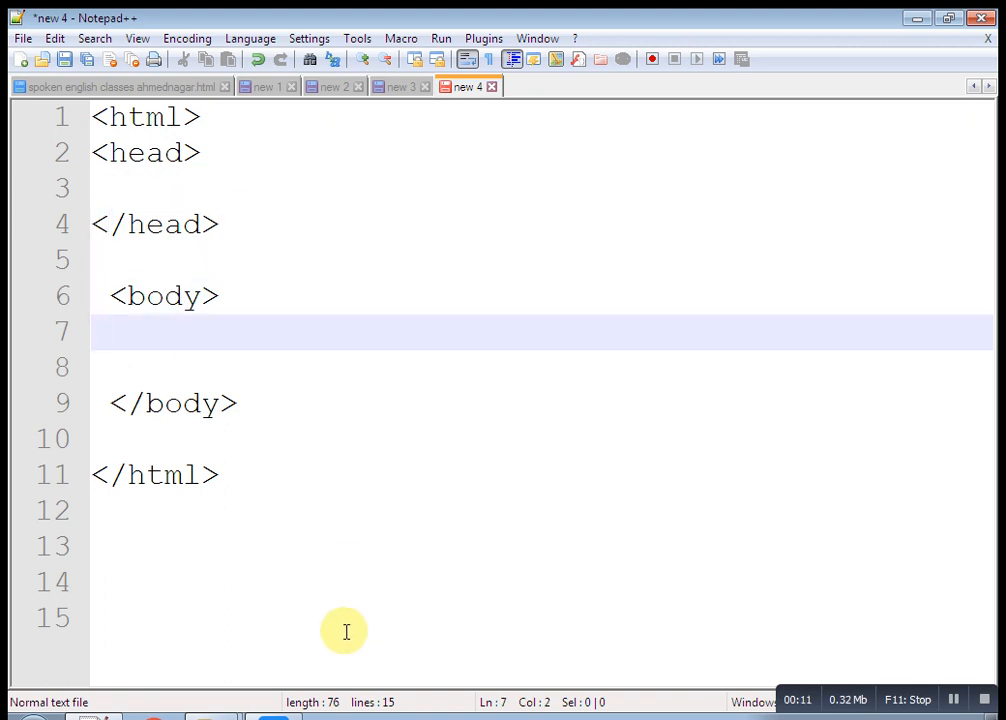
key("ctrl+a")
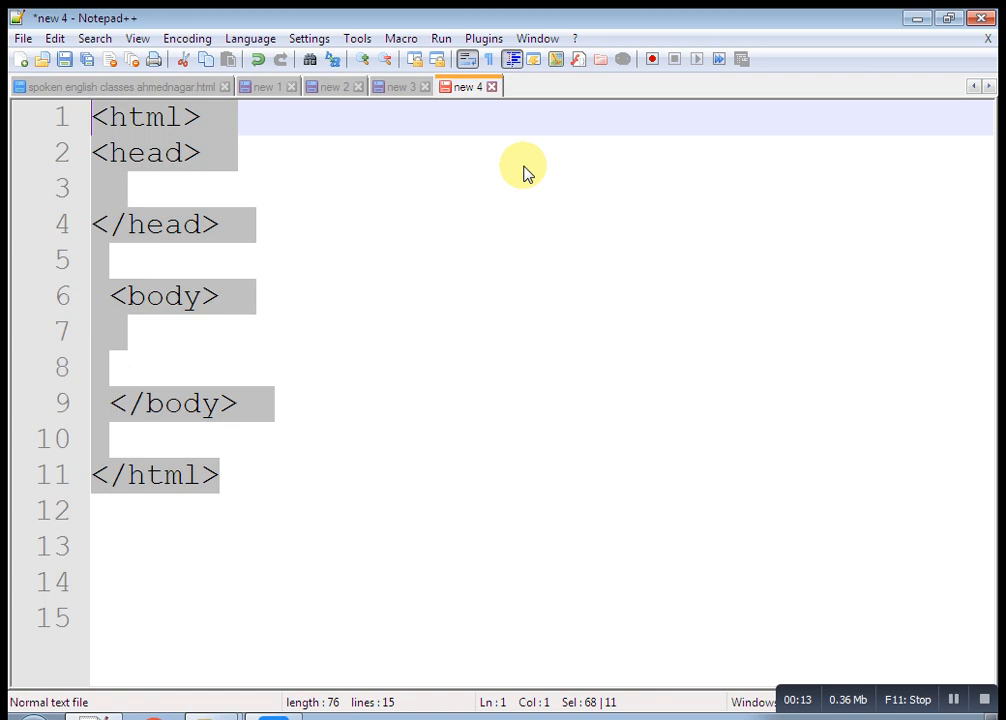
left_click(22, 38)
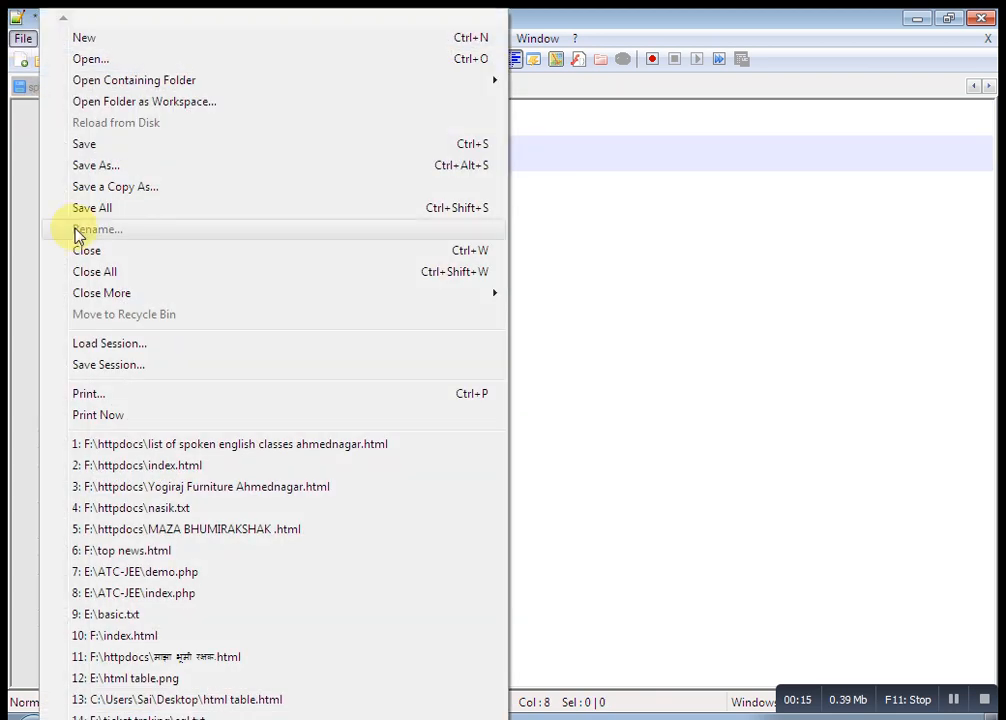
left_click(96, 164)
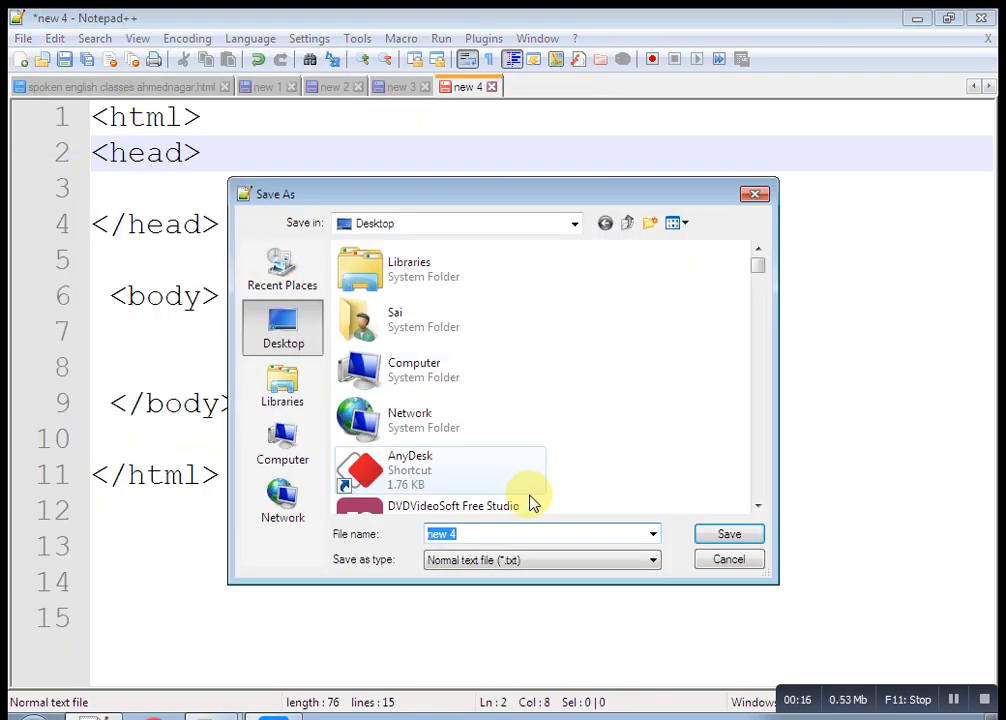
left_click(282, 444)
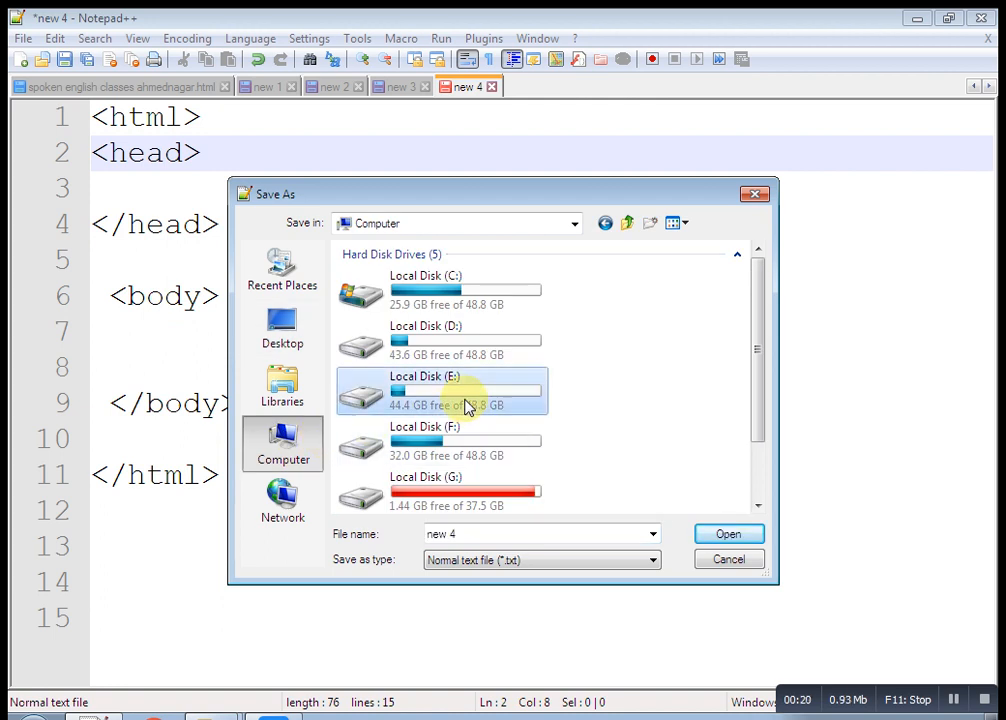
double_click(440, 390)
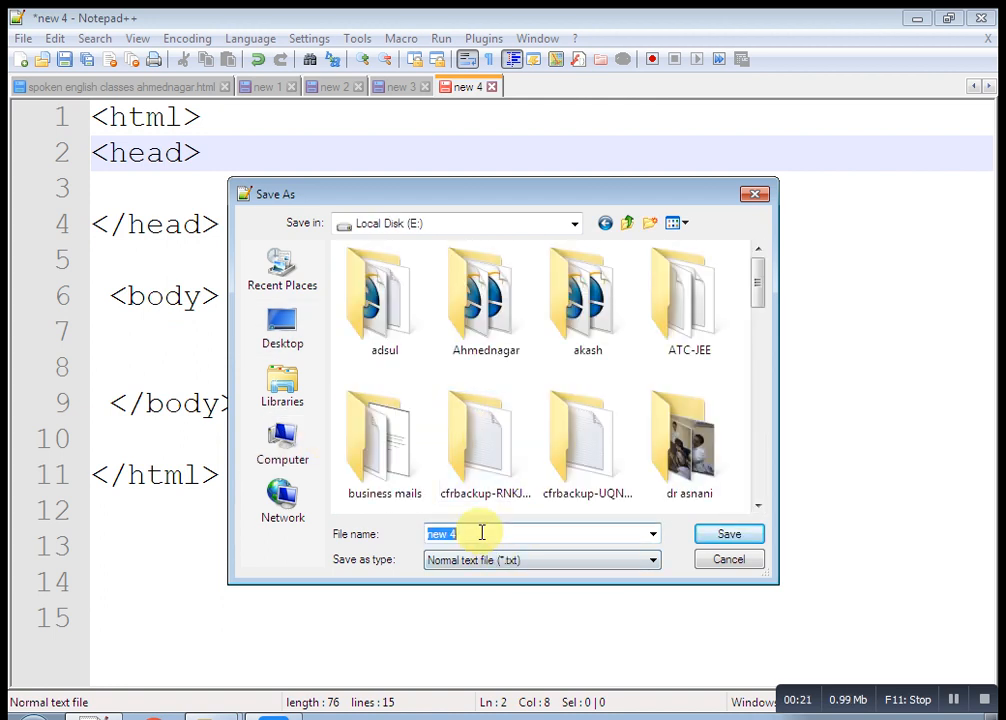
type("anchor.htm")
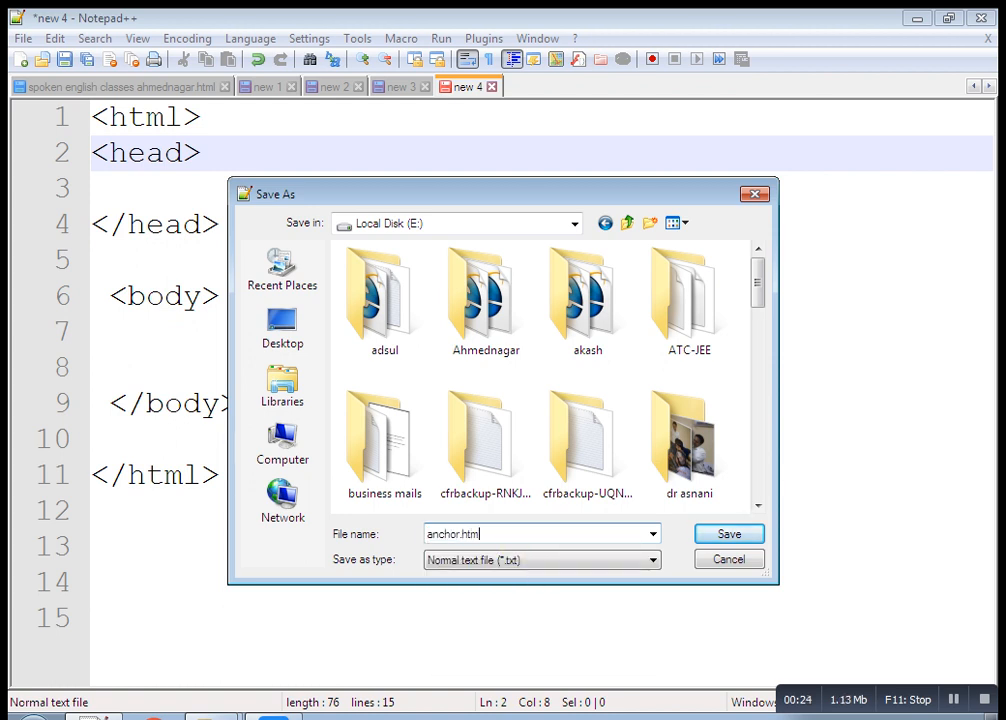
left_click(728, 532)
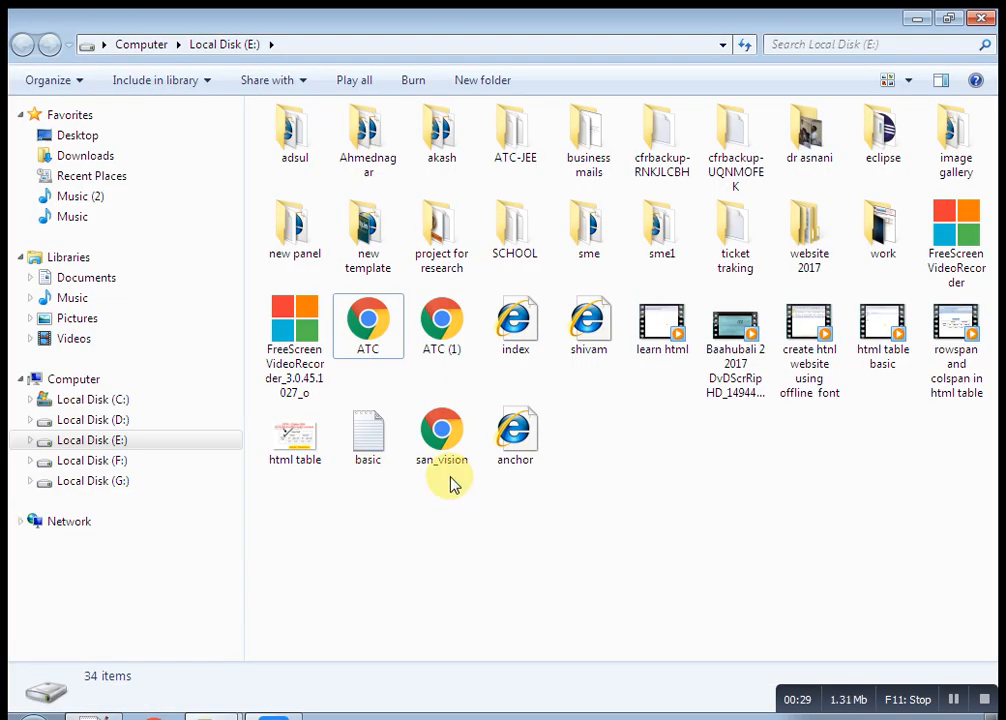
mouse_move(516, 436)
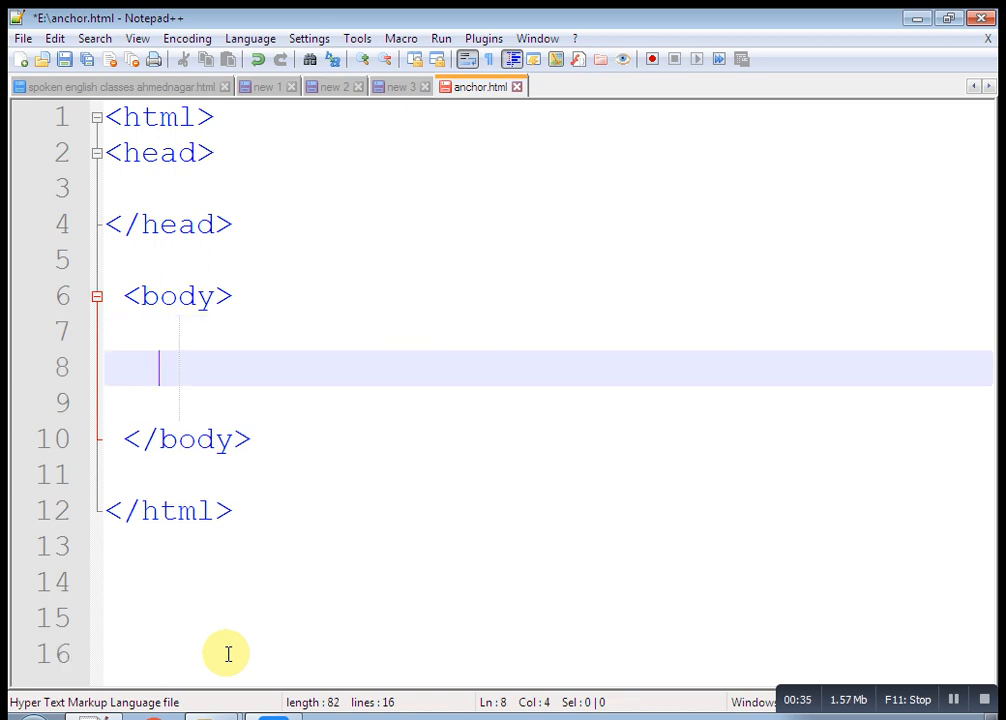
- Write <a href=""> Click me</a> in the body and place the cursor inside the empty href quotes
type("<a")
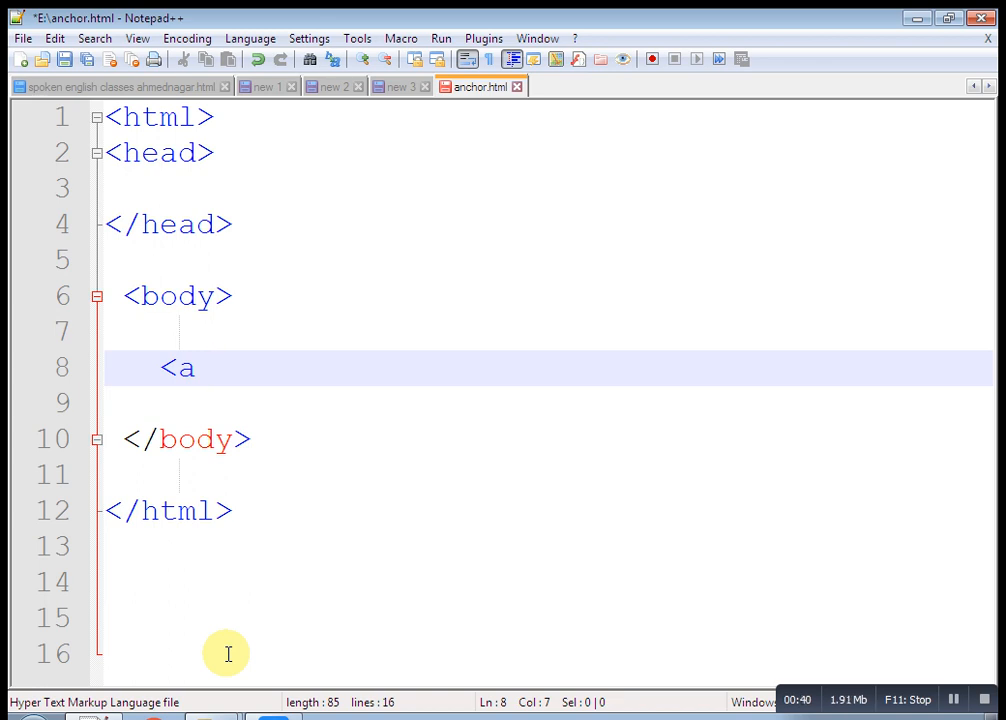
type("h")
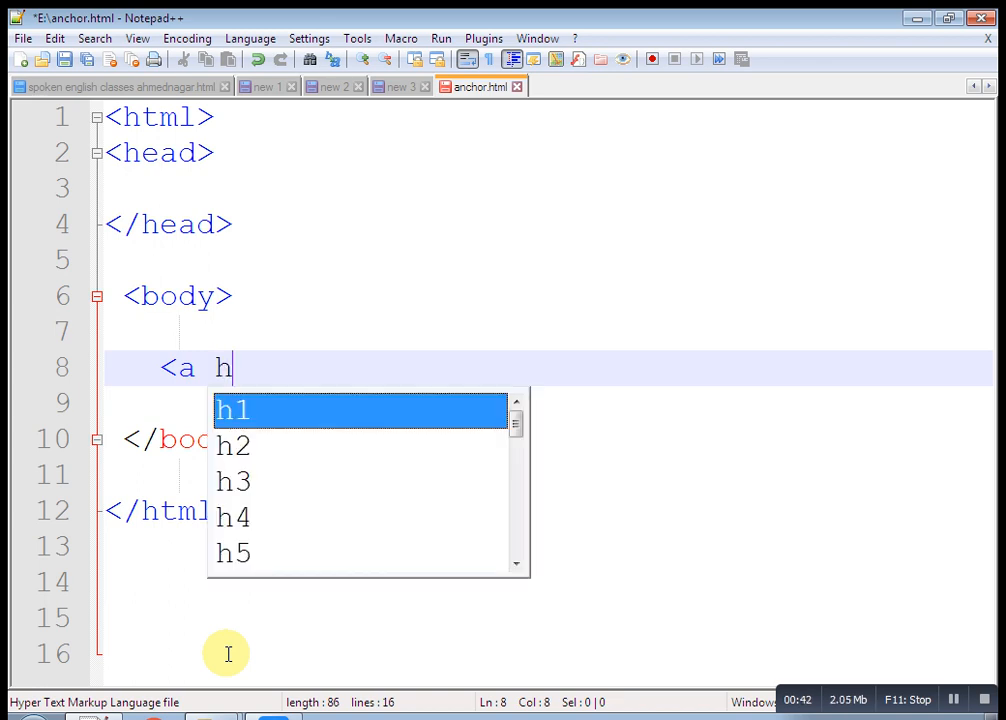
type("ref=")
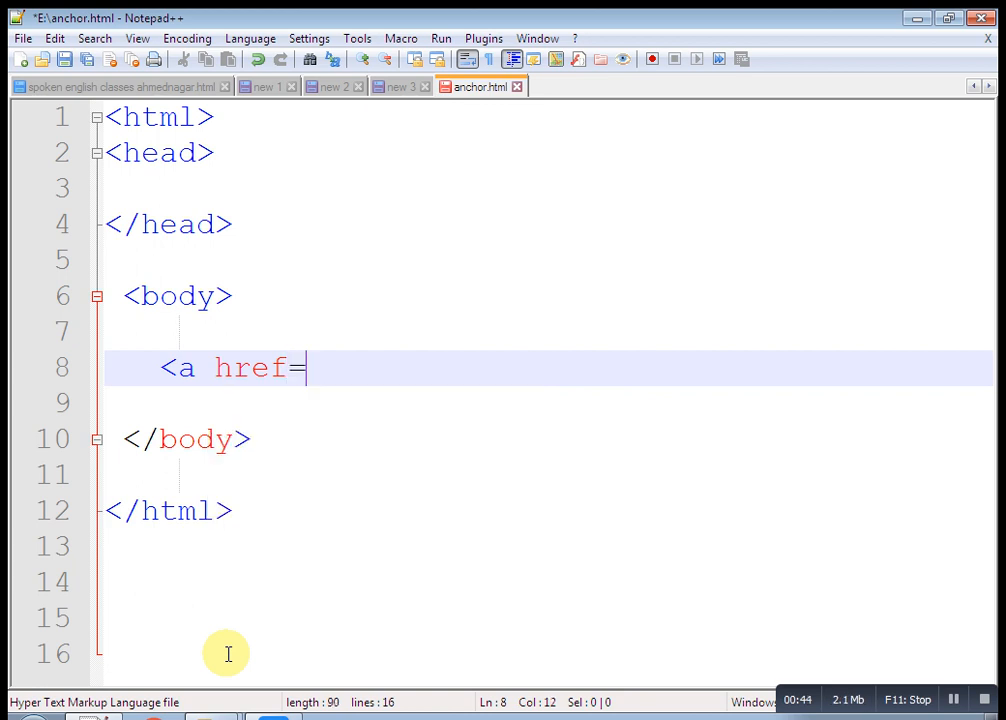
type("\"\"")
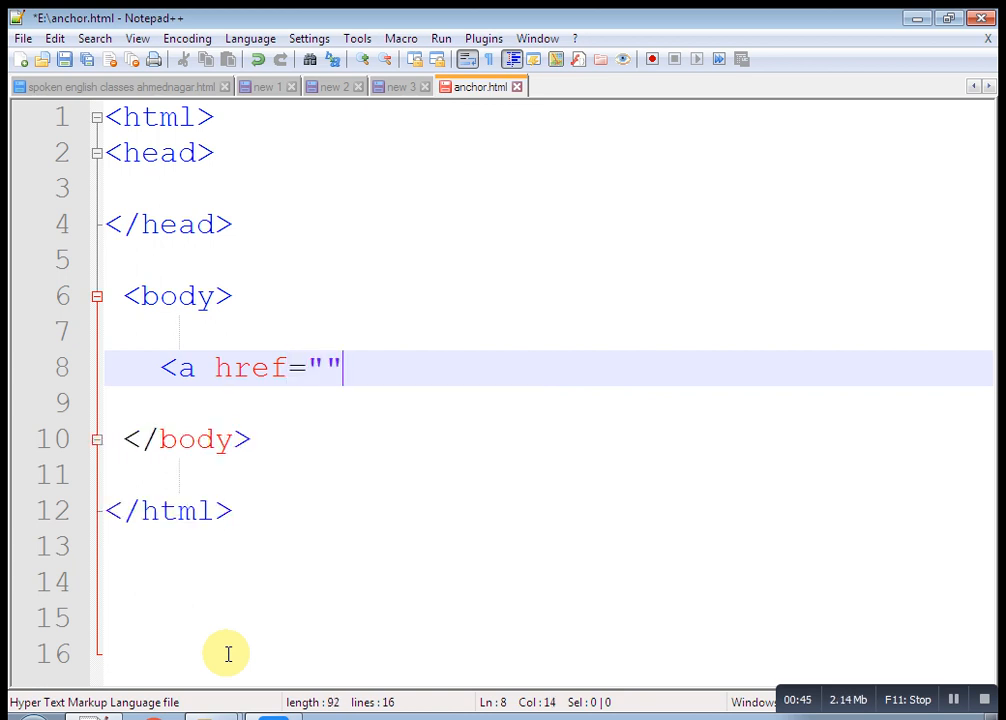
type("> <")
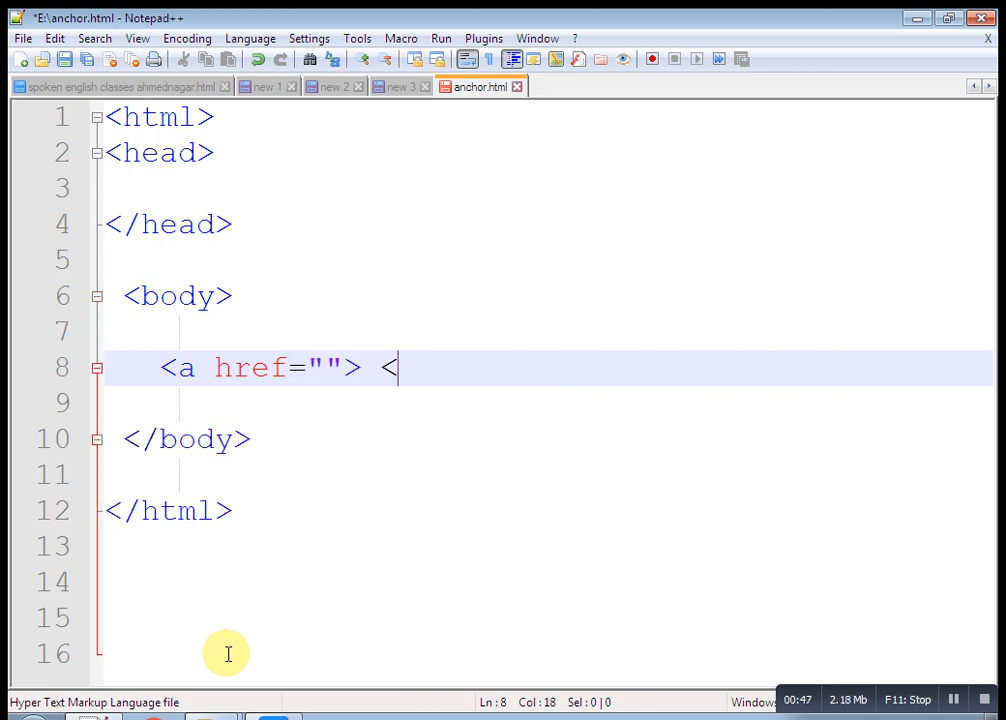
type("/a>")
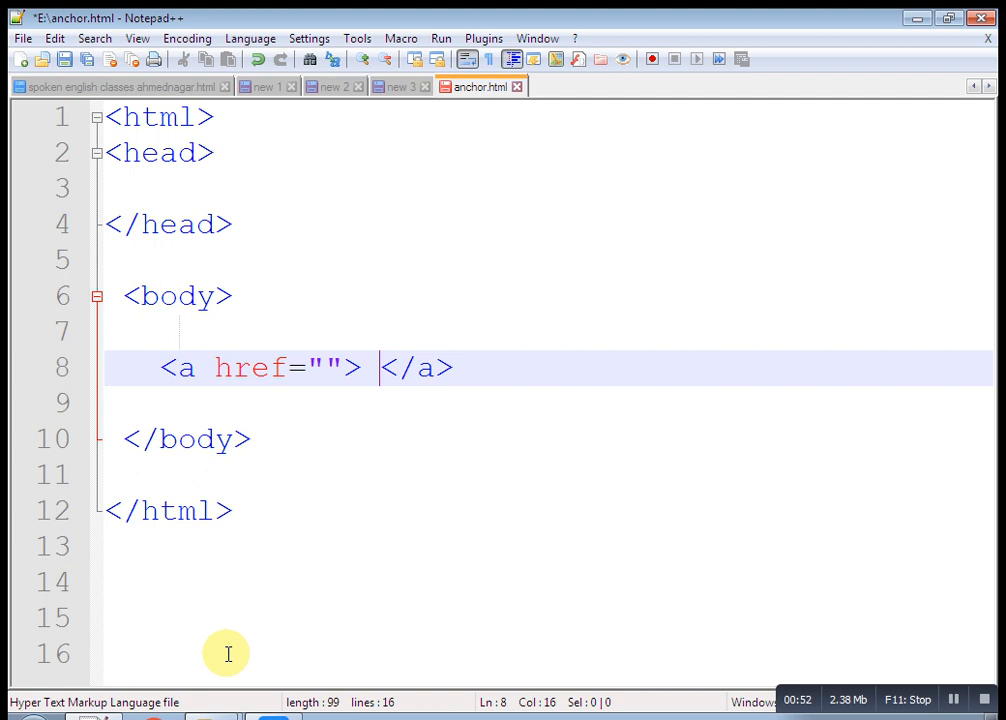
type("Click")
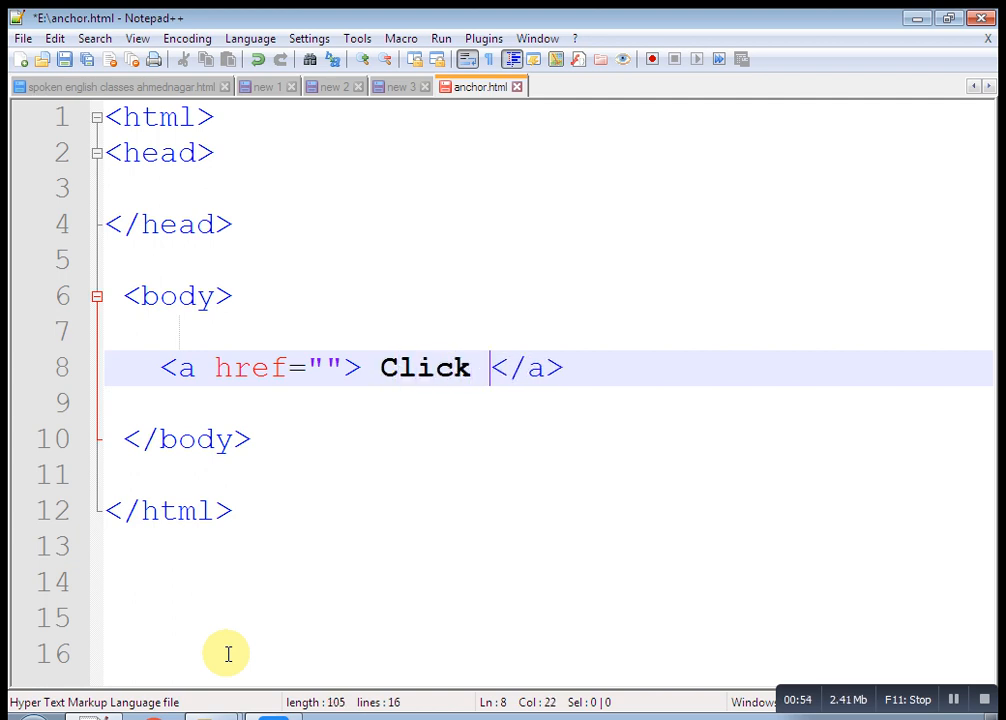
type("me")
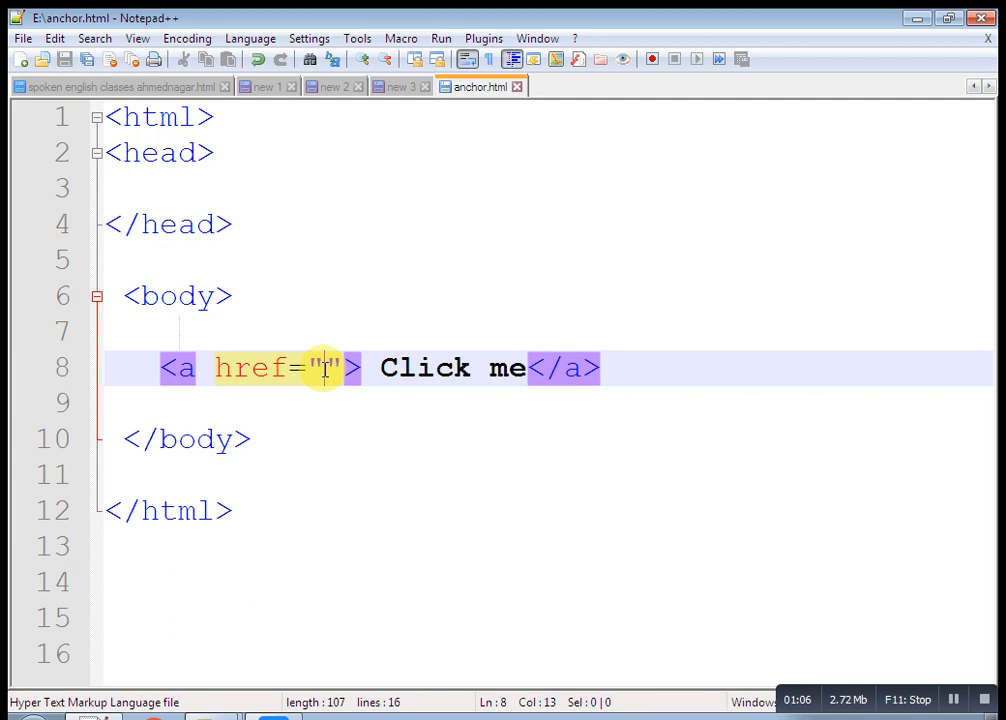
left_click(120, 88)
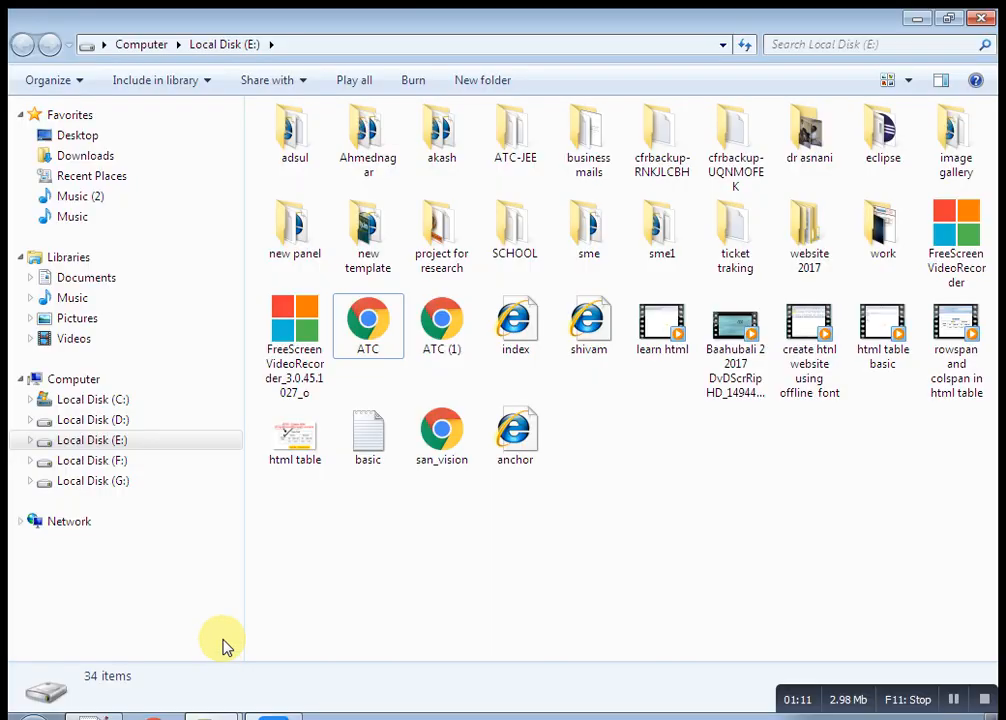
mouse_move(588, 324)
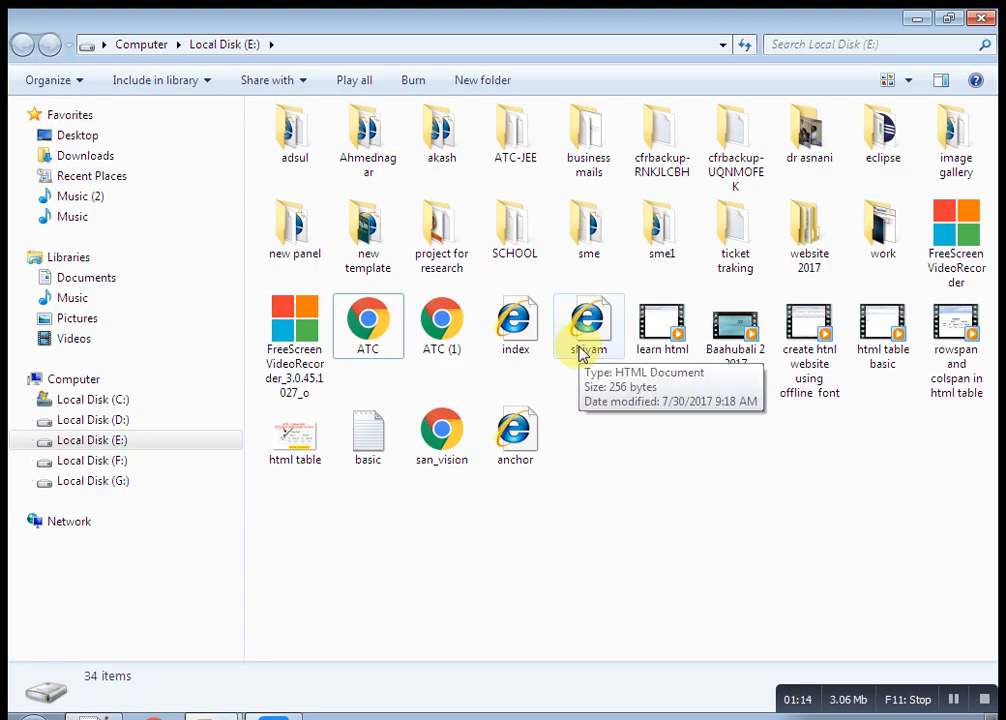
left_click(588, 322)
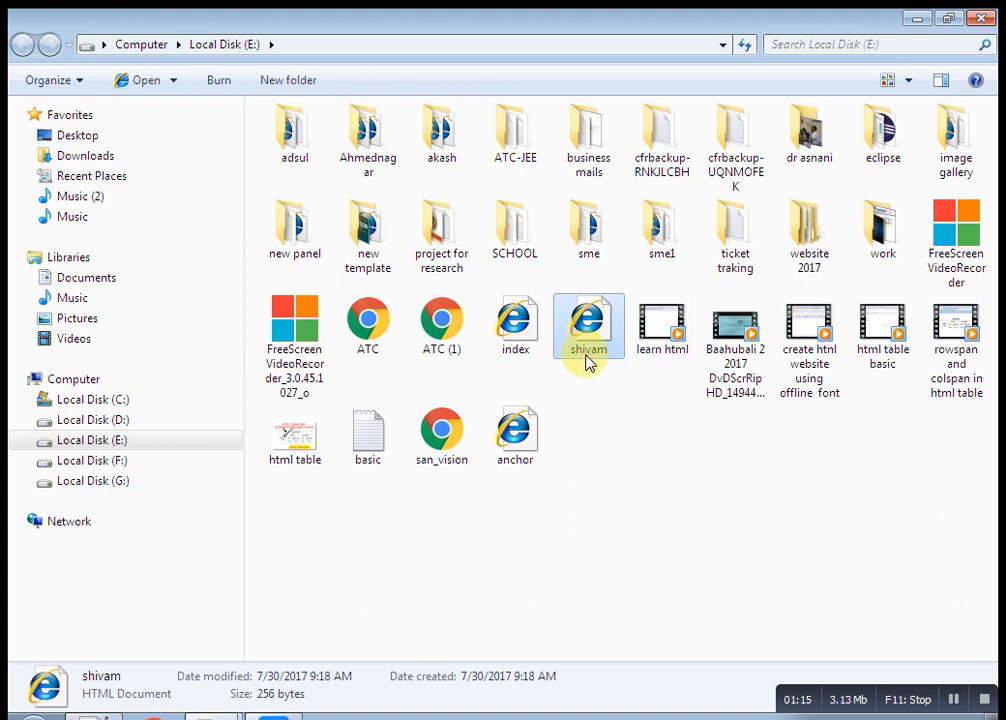
right_click(588, 348)
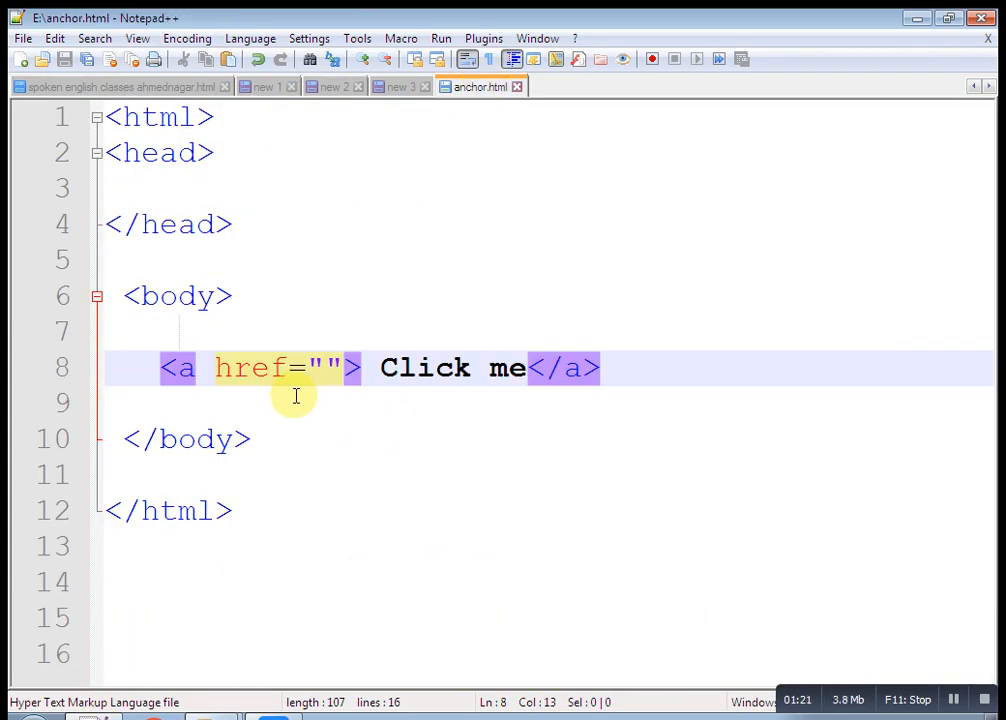
- Set the Click me link's href to shivam.html
type("shivam")
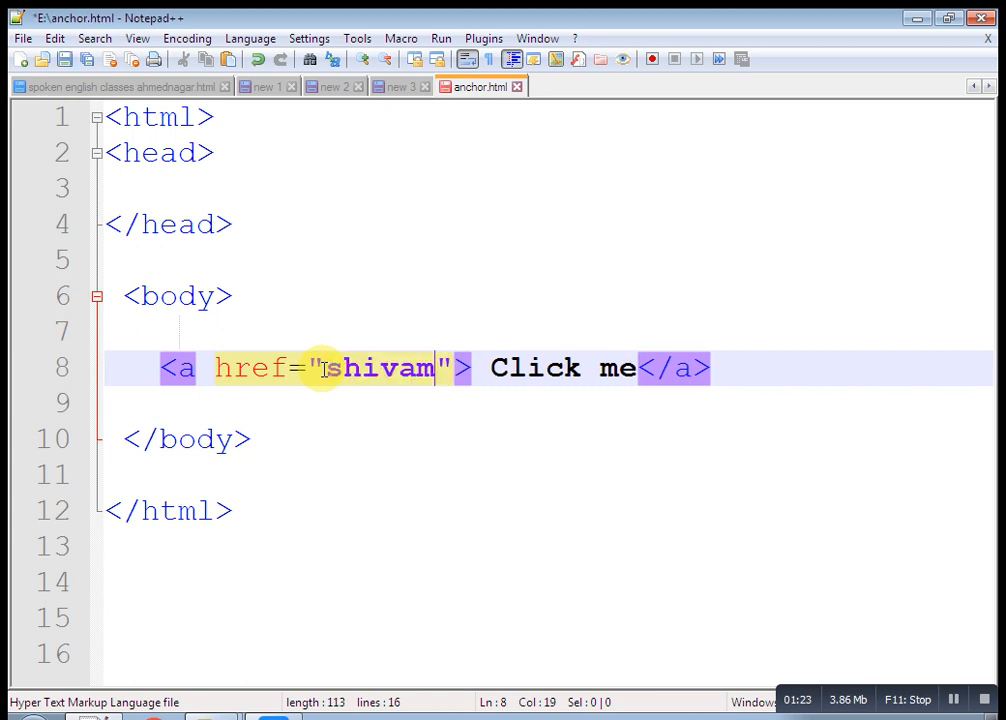
type(".html")
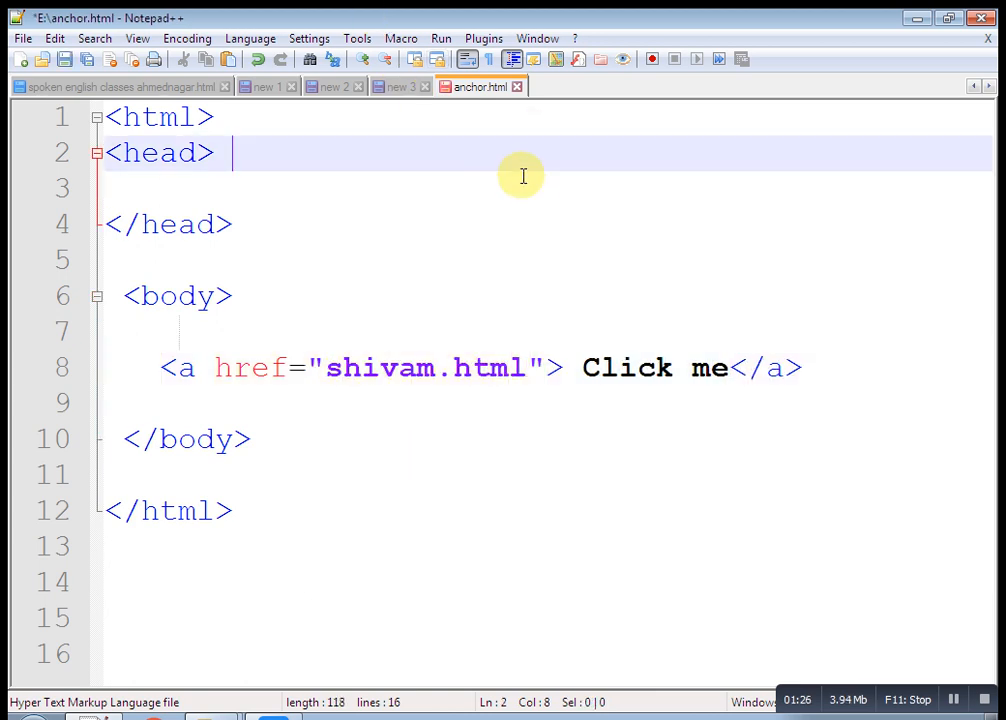
left_click(440, 38)
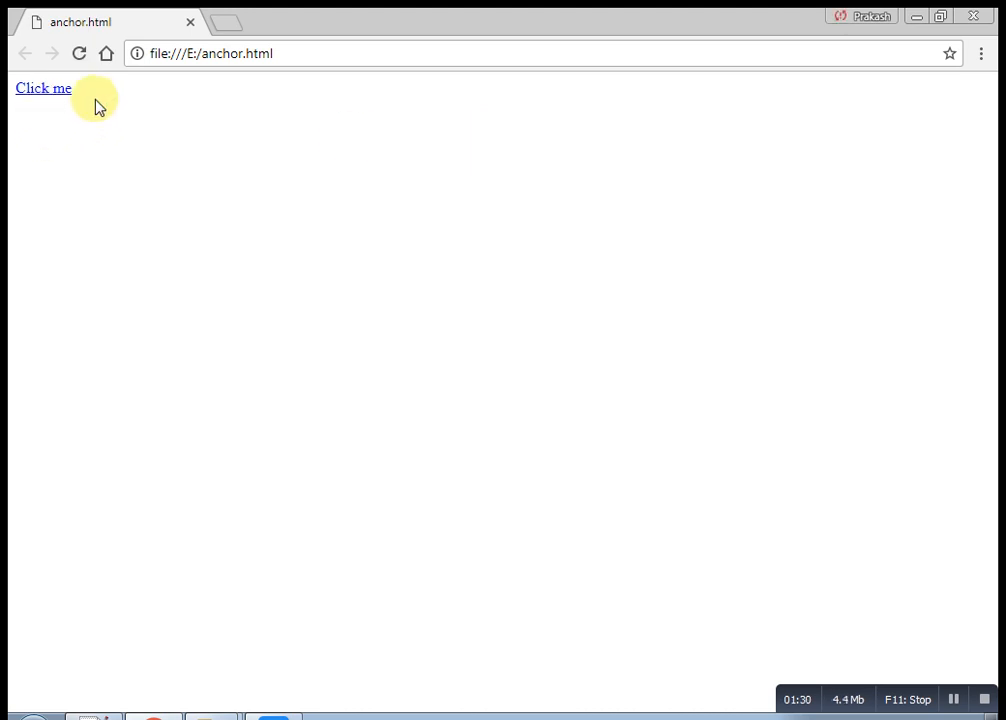
mouse_move(96, 120)
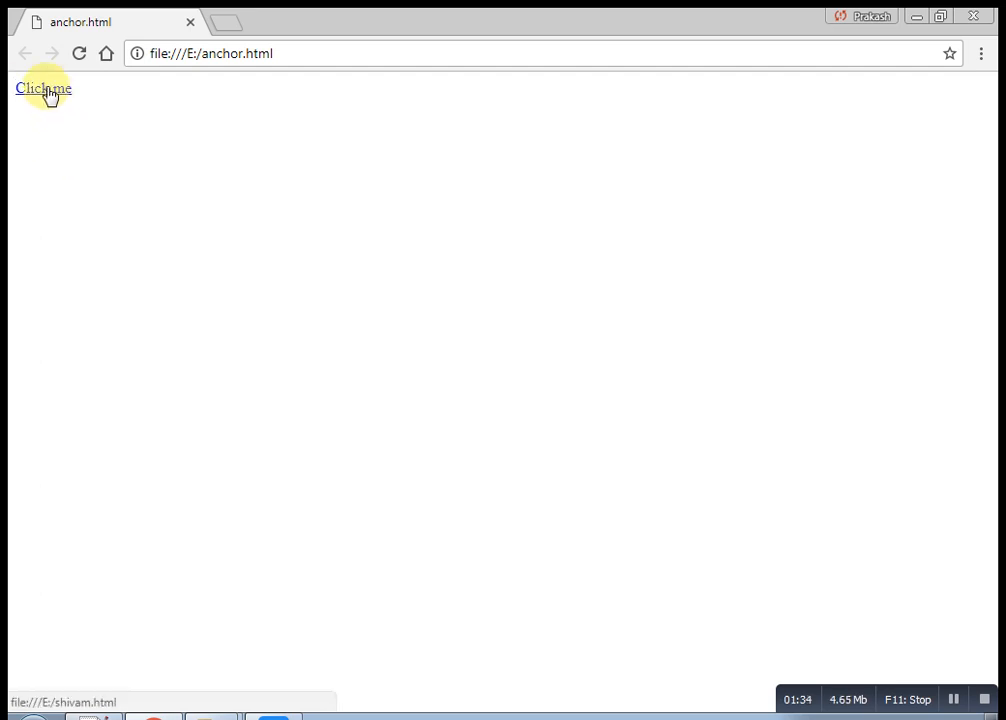
- Follow the Click me link in Chrome to open the shivam page
left_click(44, 88)
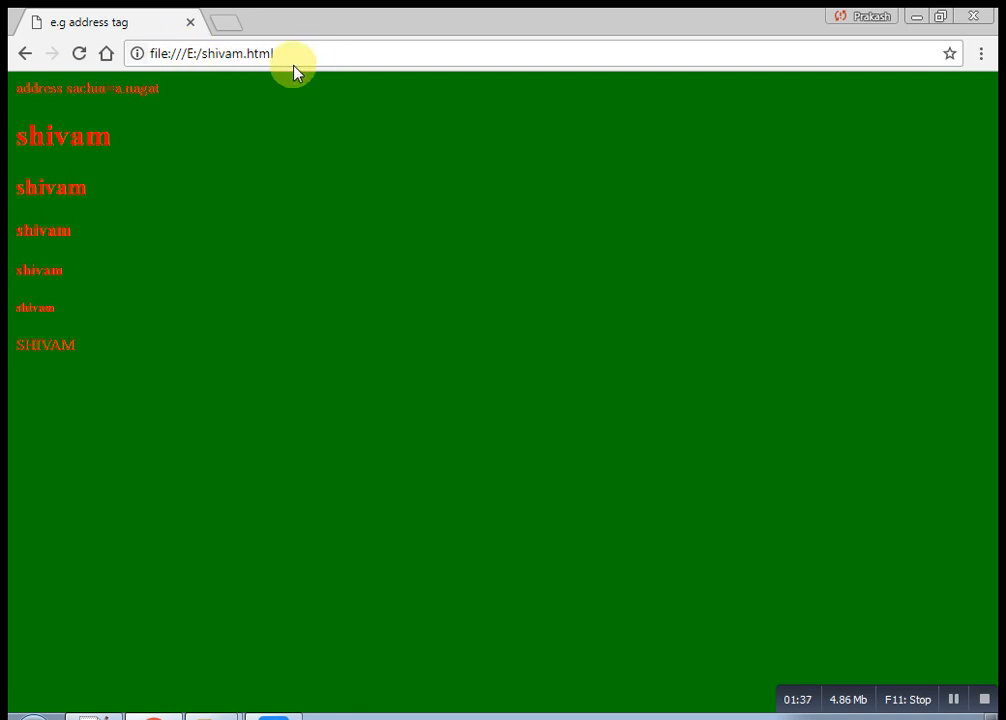
left_click(80, 54)
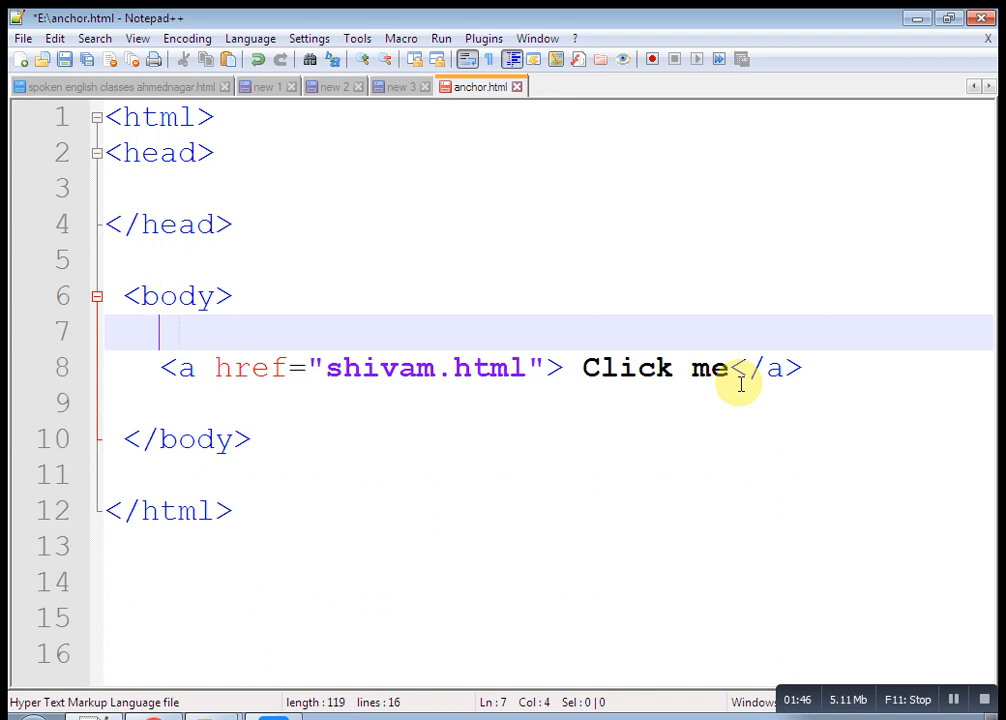
- Wrap the Click me link in <h1> tags and add a <br> after it
type("<h1>")
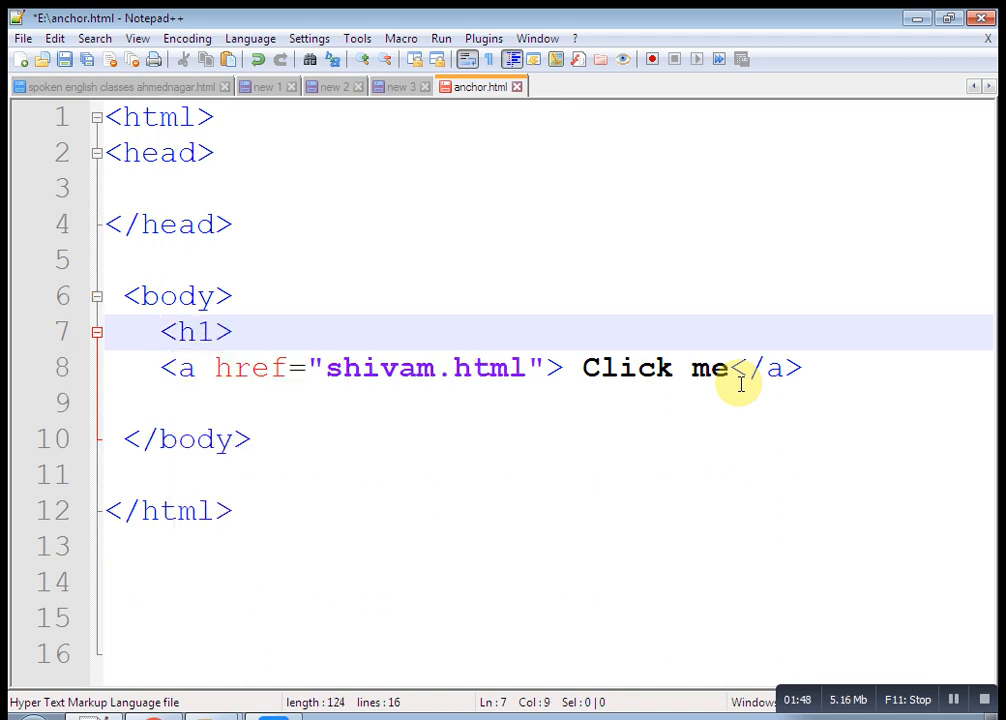
mouse_move(834, 376)
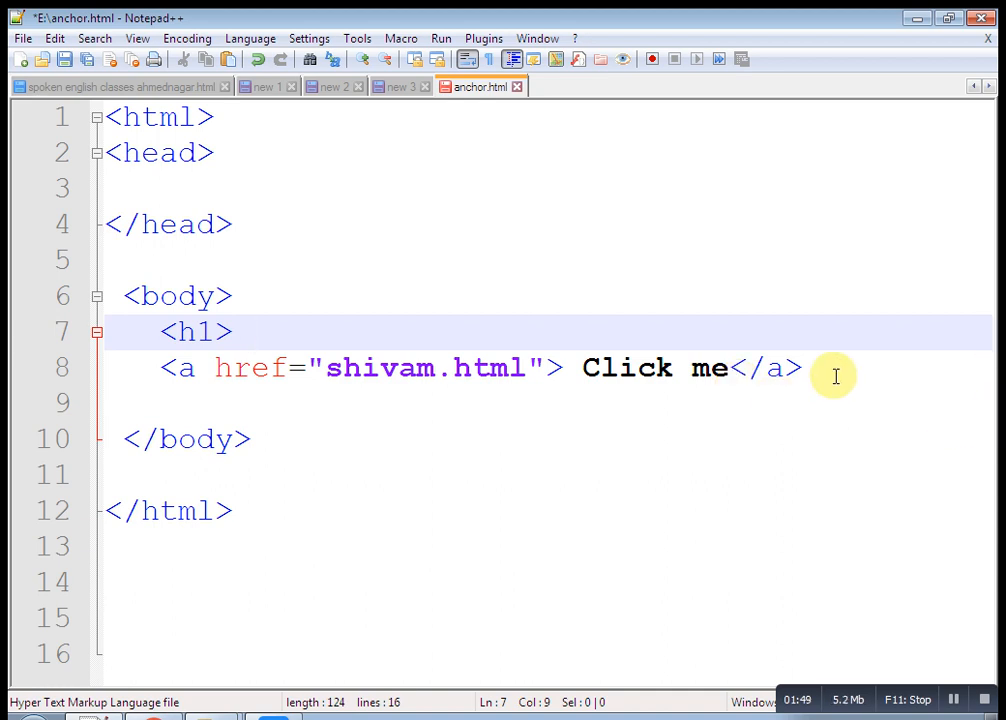
key("Enter")
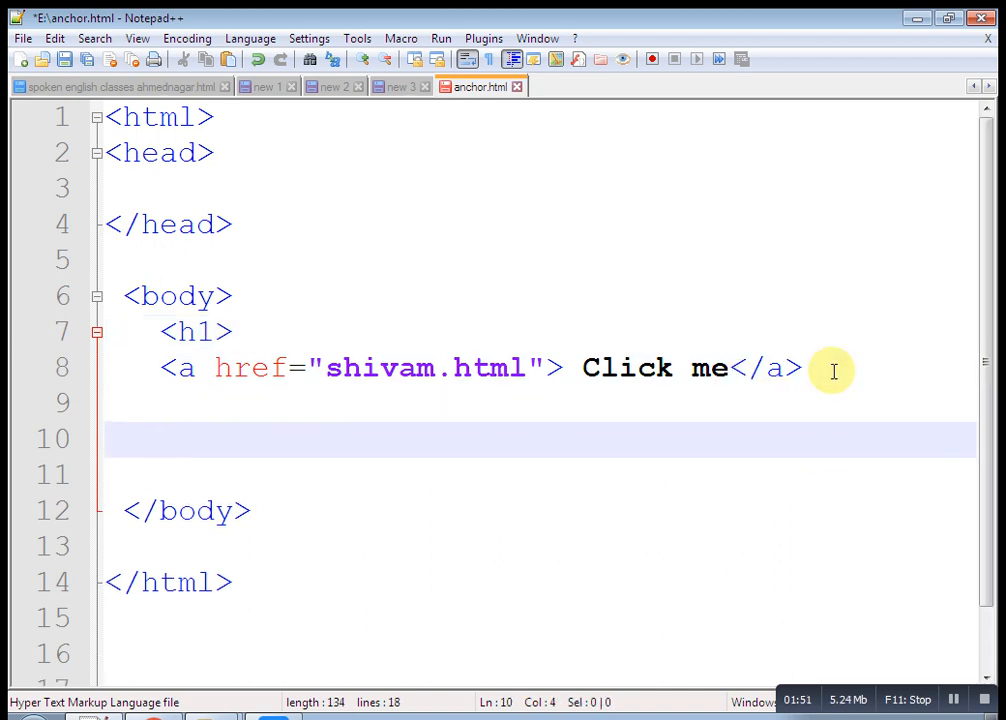
type("<h1>")
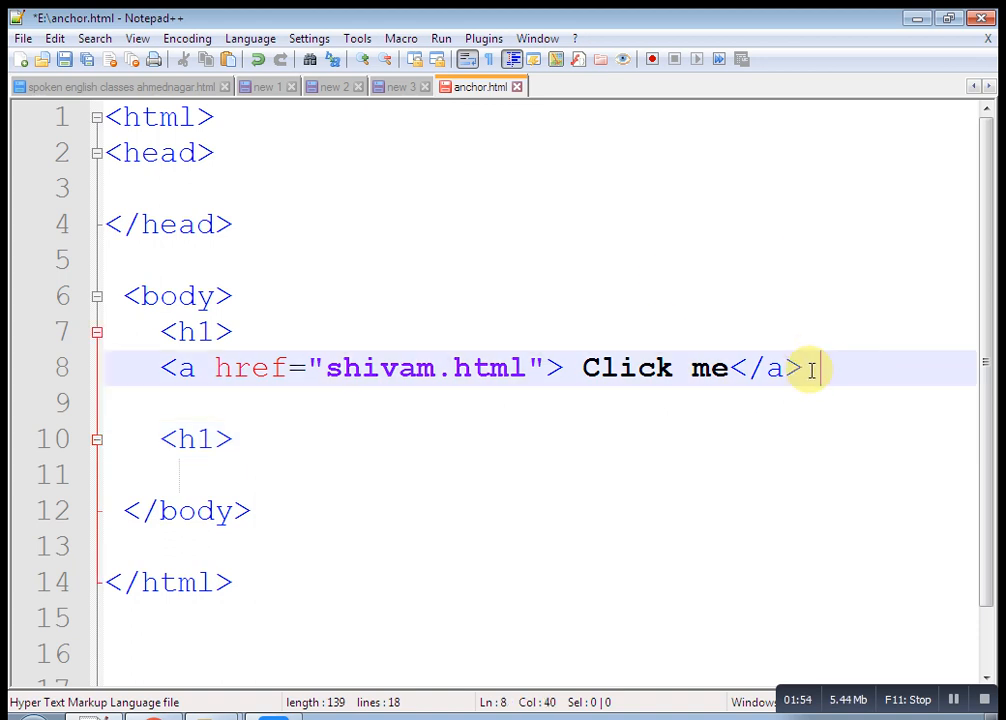
type("<br>")
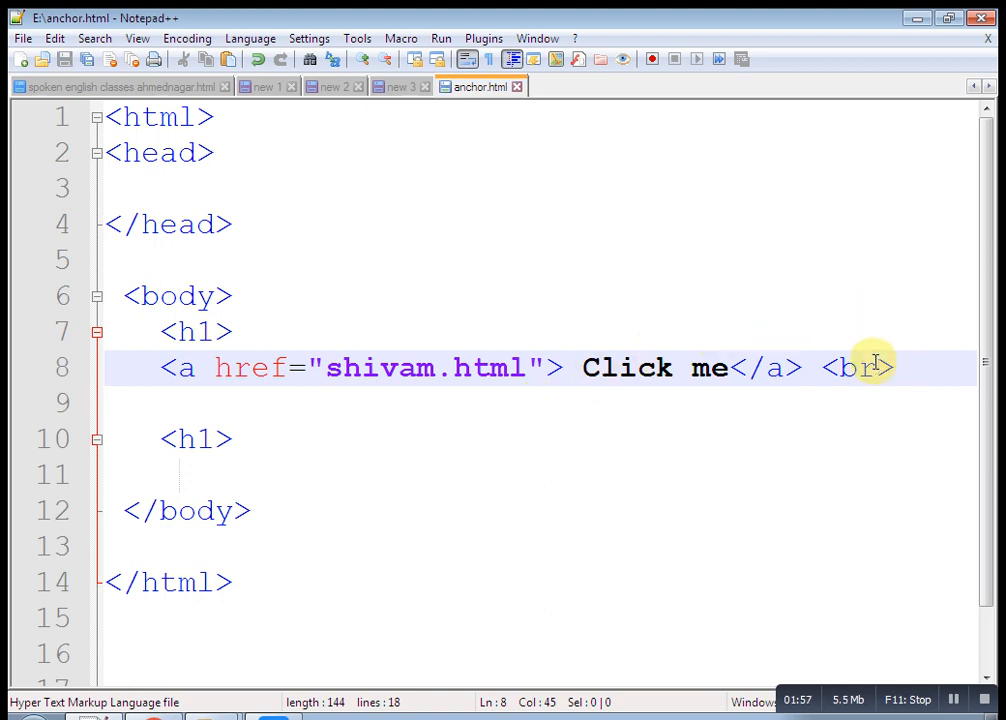
- Replace the copied link's Click me text with Open Pdf
left_click_drag(876, 368, 164, 368)
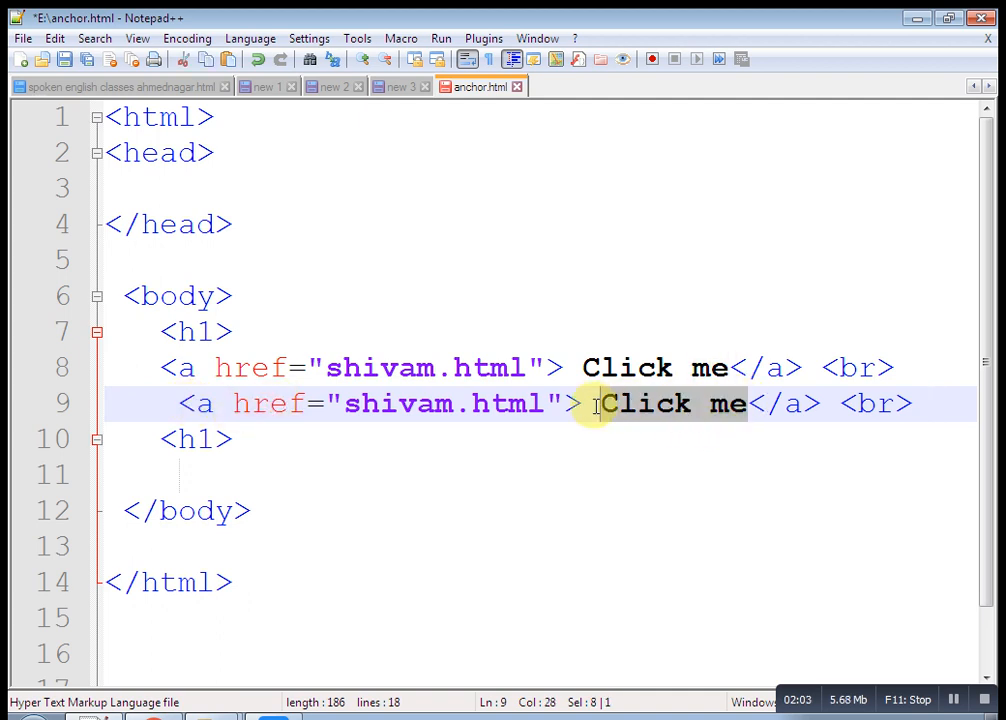
key("Delete")
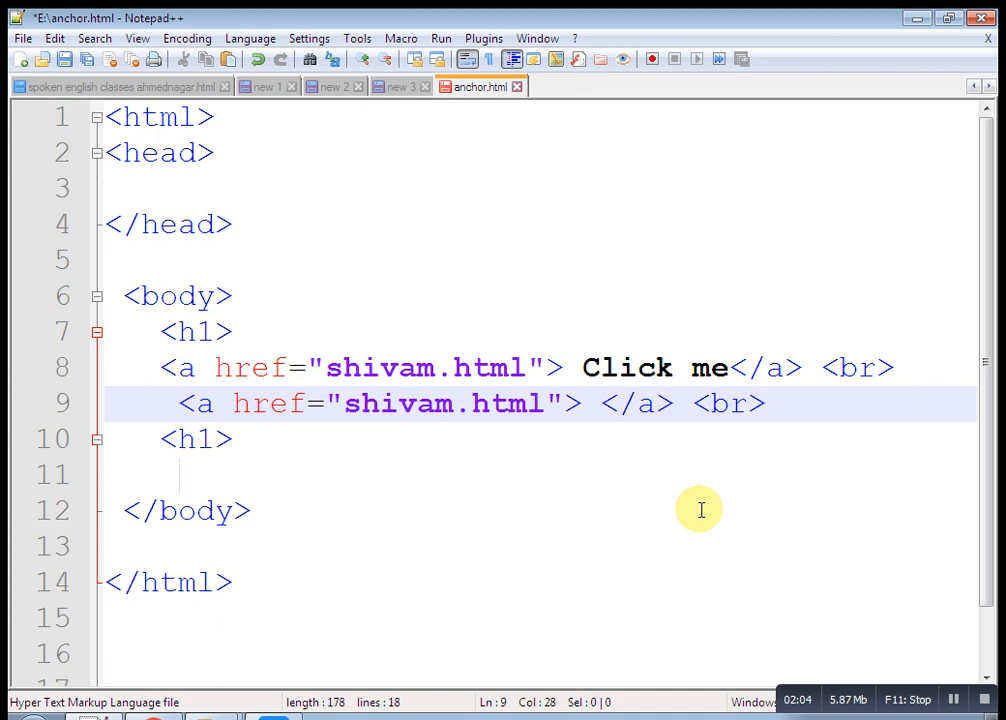
type("Ope")
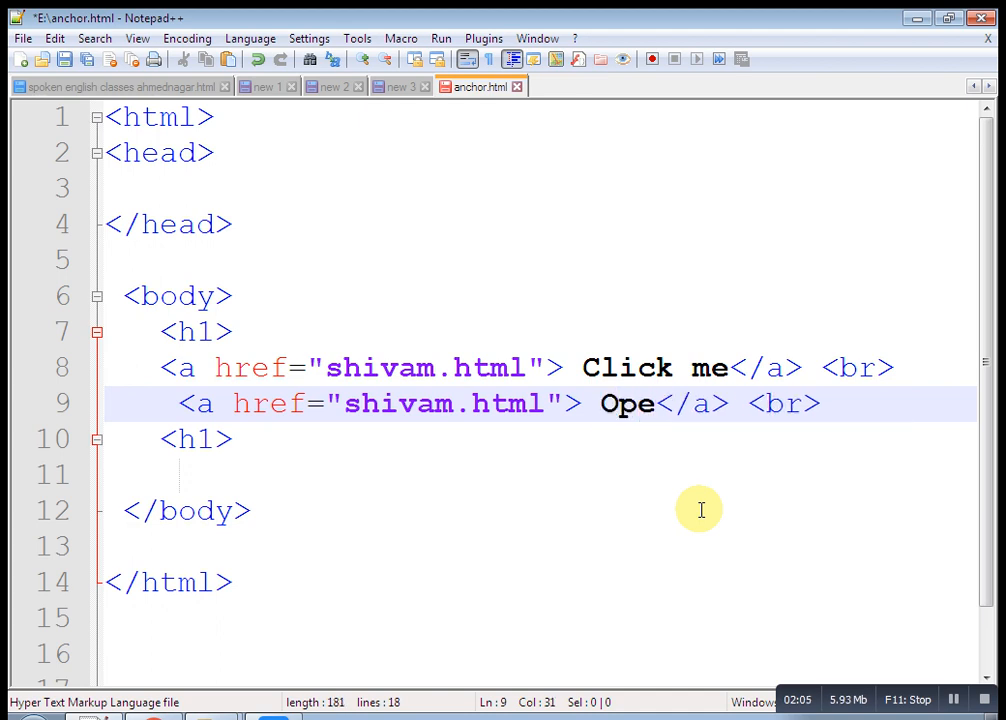
type("n Pdf")
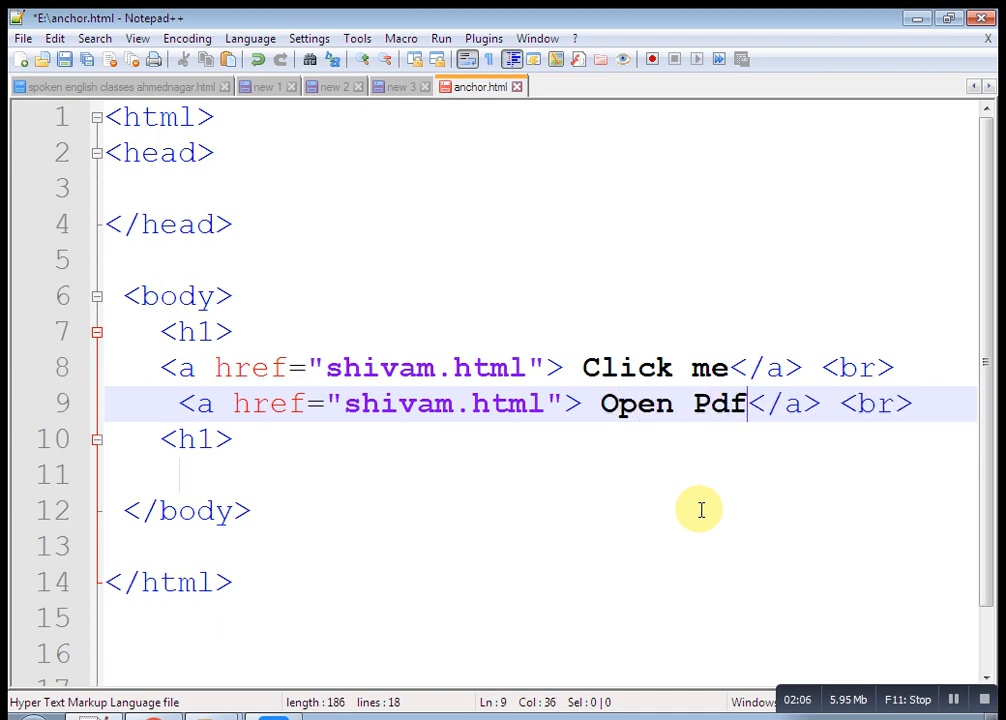
mouse_move(376, 644)
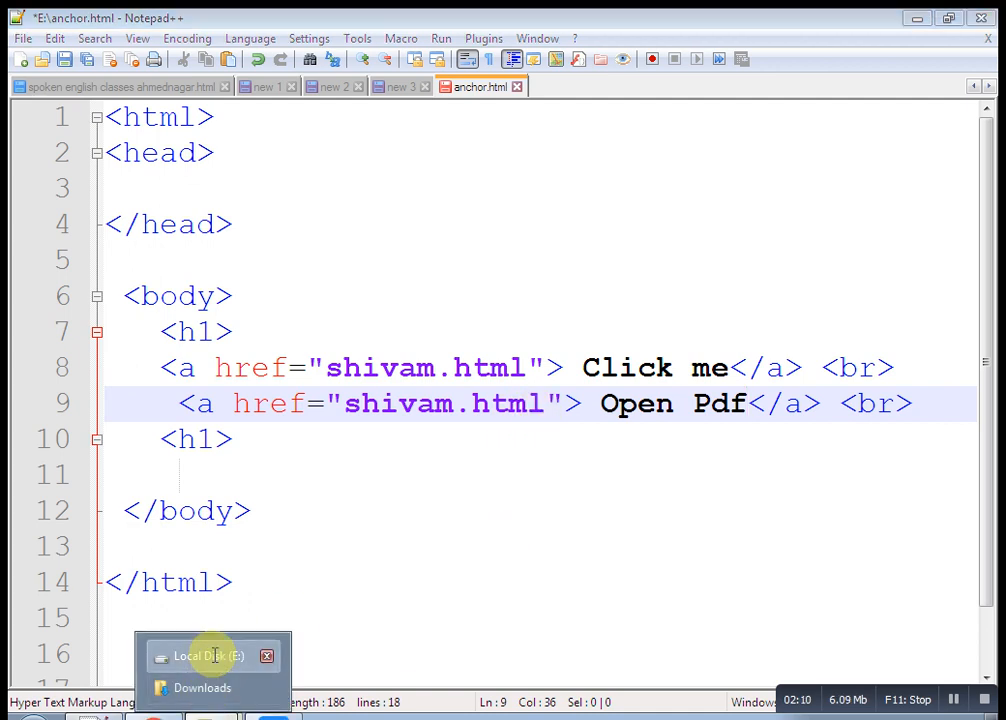
- View the properties of san_vision on drive E to confirm it is a PDF, then return to the editor
left_click(208, 656)
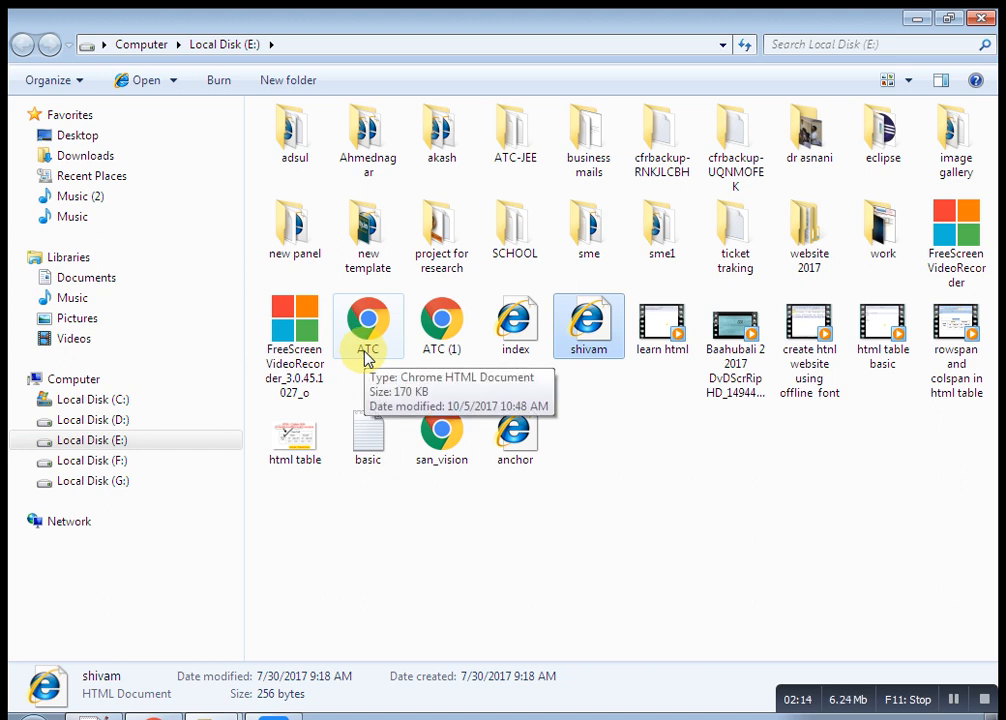
mouse_move(444, 546)
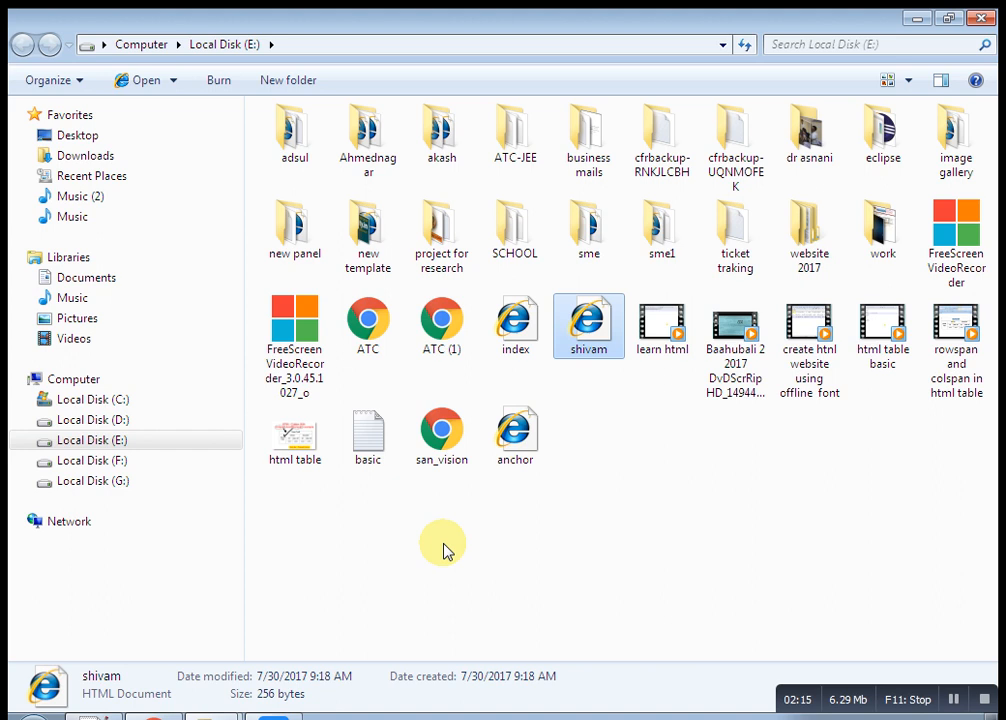
left_click(440, 430)
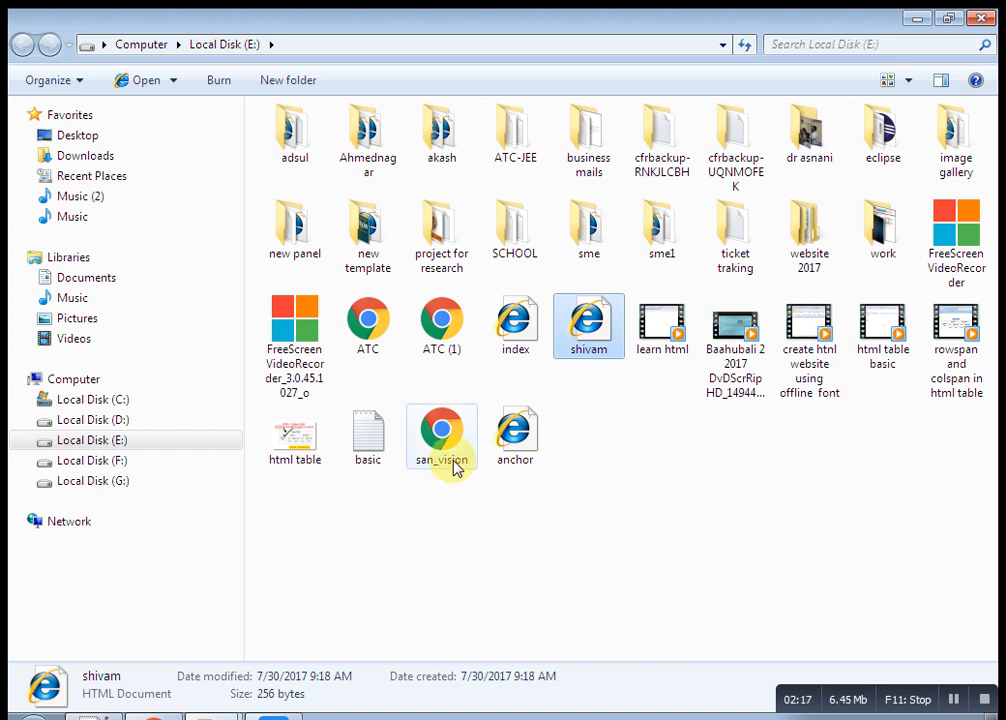
right_click(440, 436)
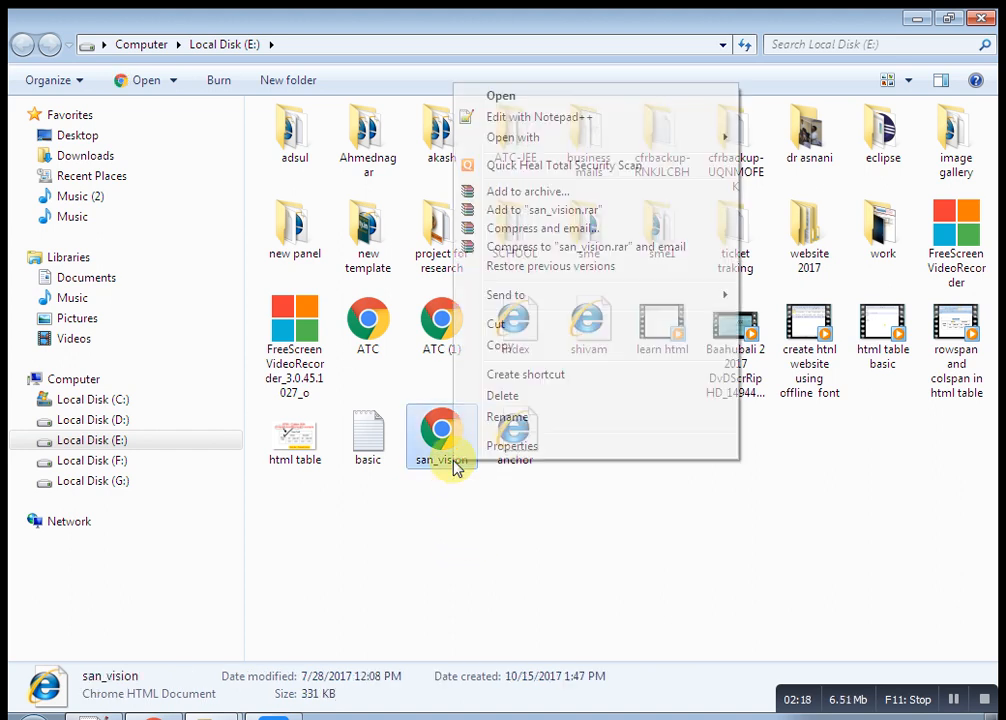
left_click(512, 446)
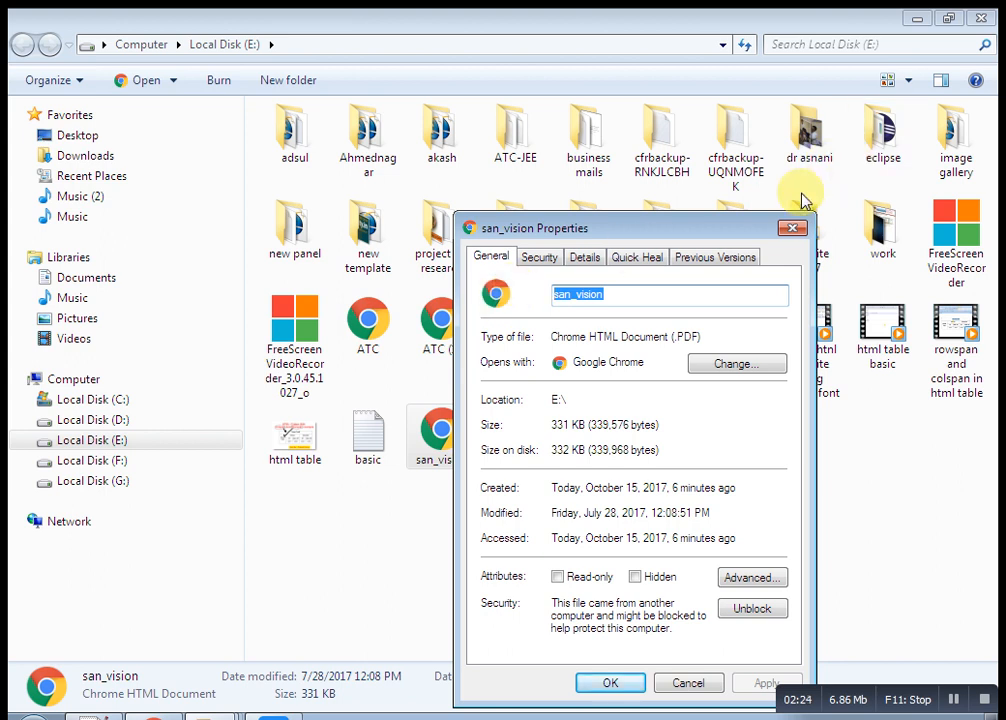
left_click(608, 682)
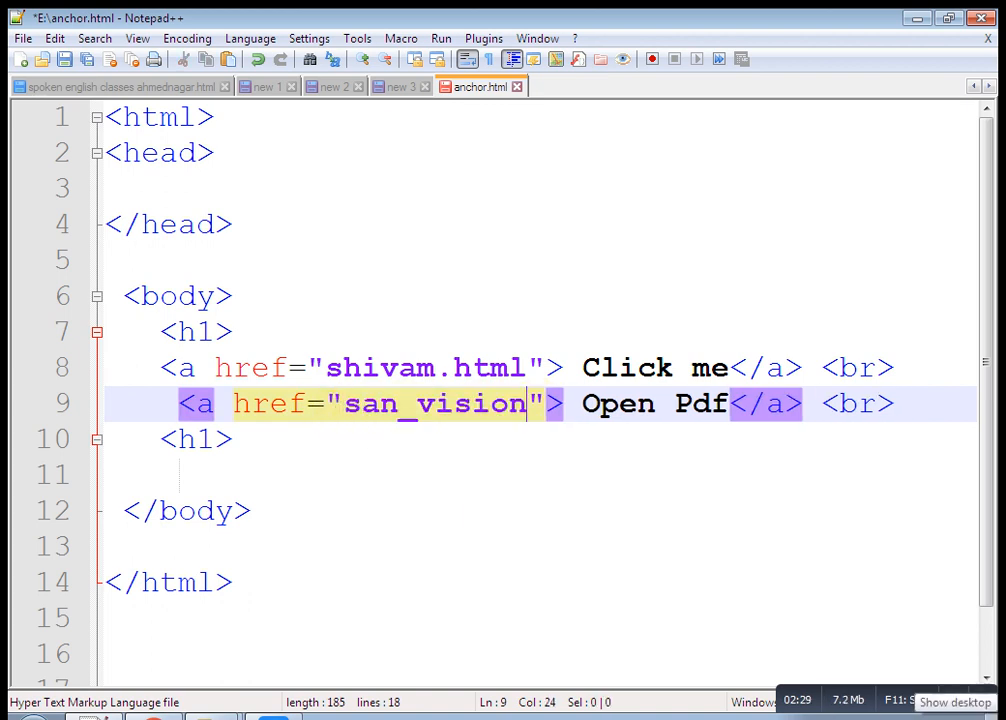
- Point the Open Pdf link to san_vision.pdf and save the page
type(".pdf")
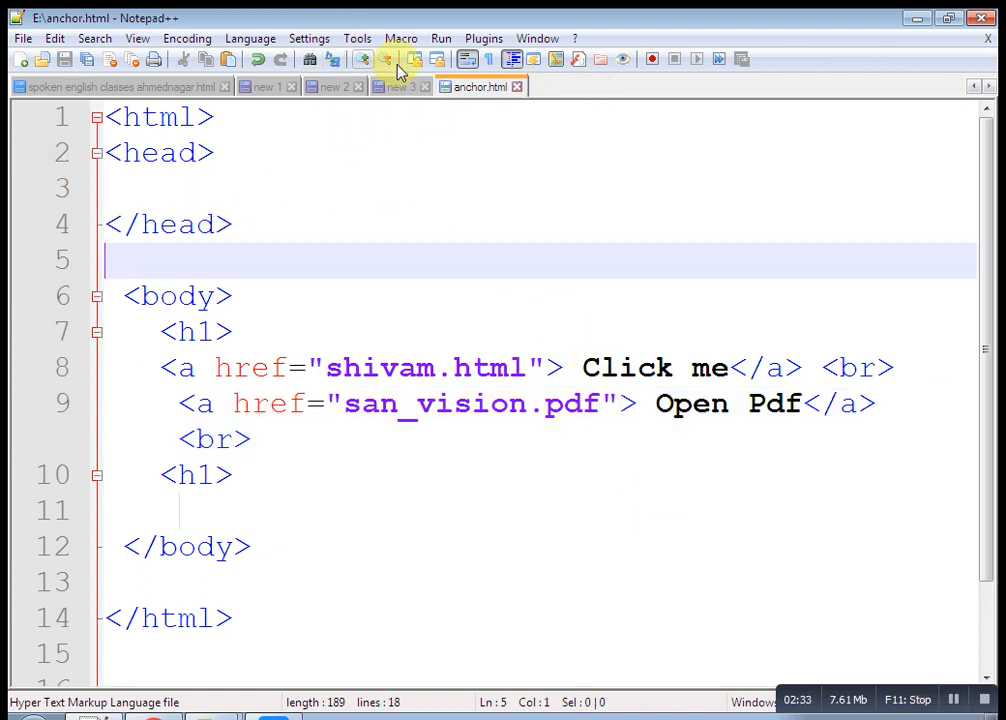
mouse_move(524, 122)
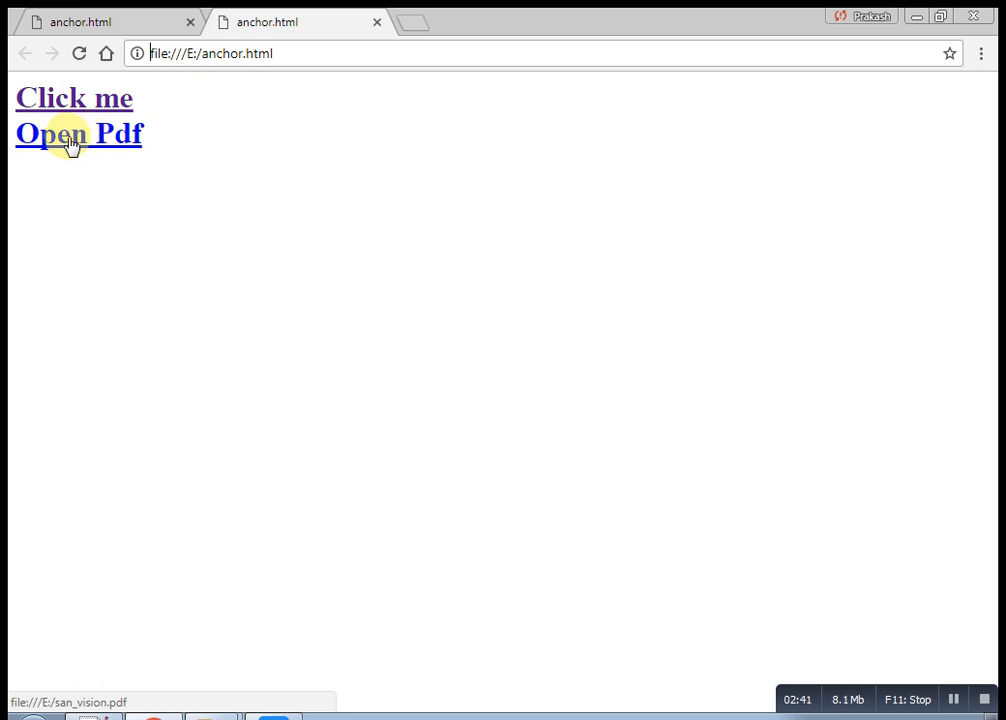
- Open san_vision.pdf through the Open Pdf link in Chrome
left_click(80, 132)
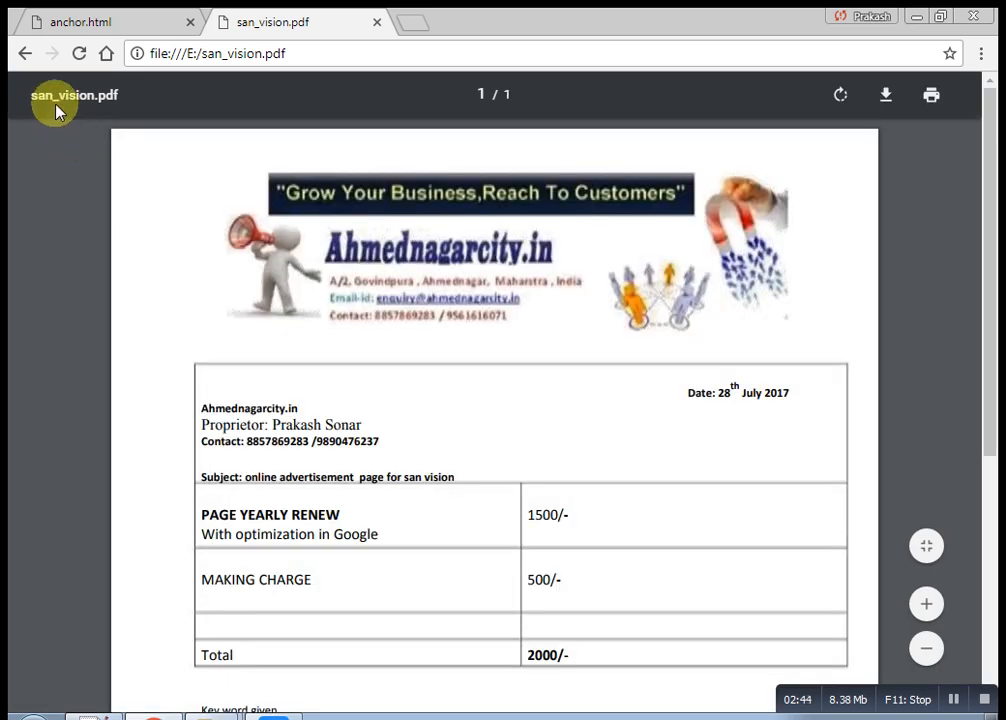
mouse_move(24, 52)
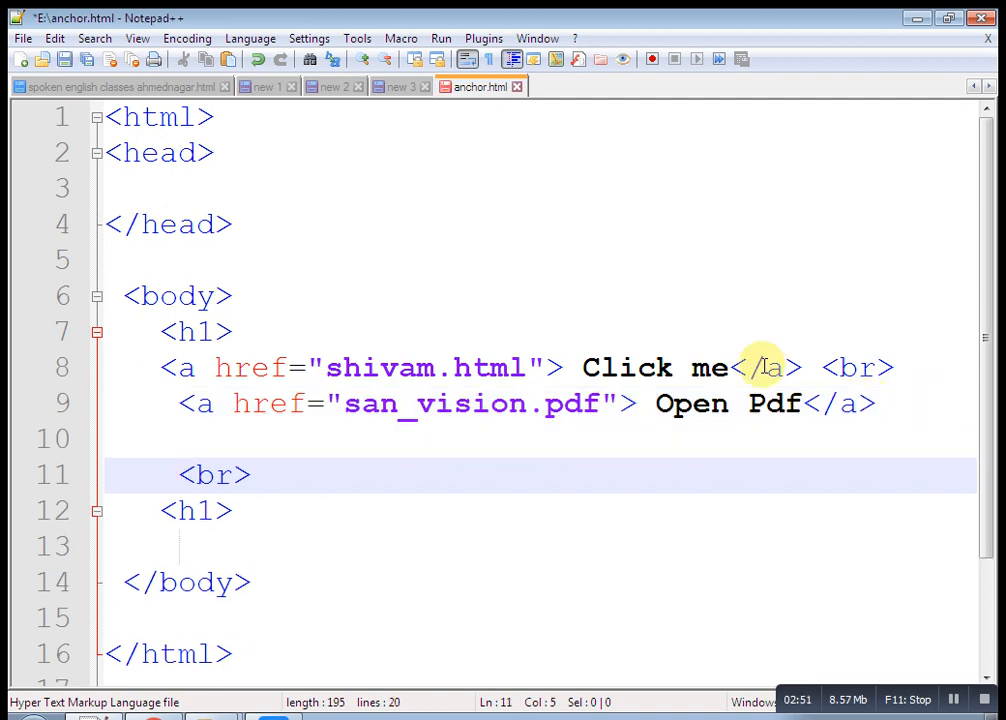
mouse_move(422, 462)
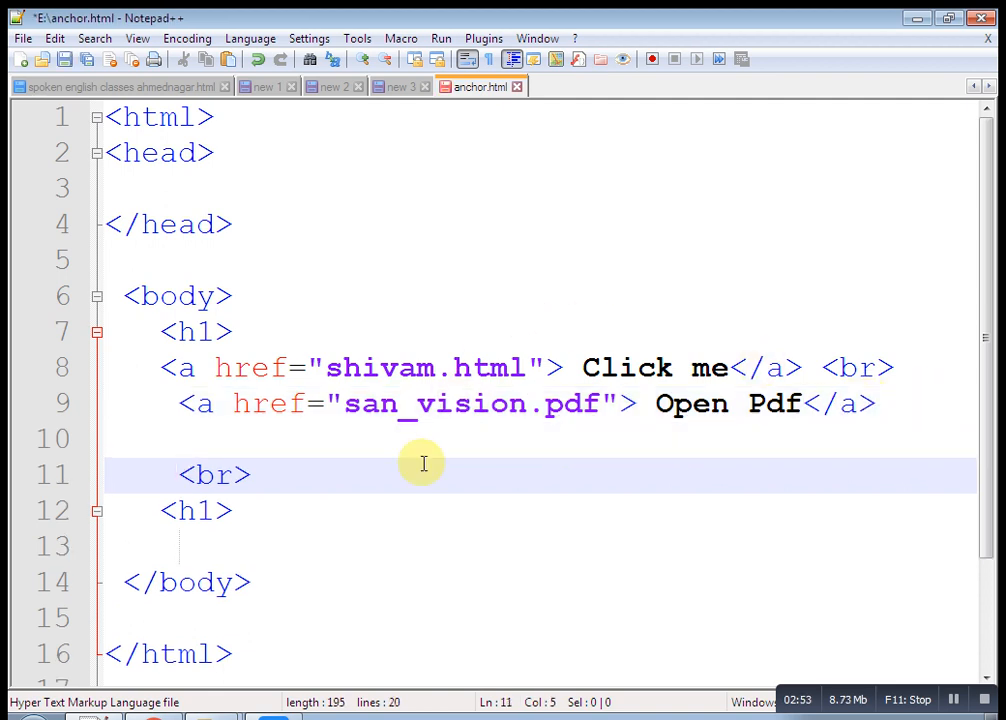
- Add a <br> tag on a new line after the Open Pdf link
left_click(588, 404)
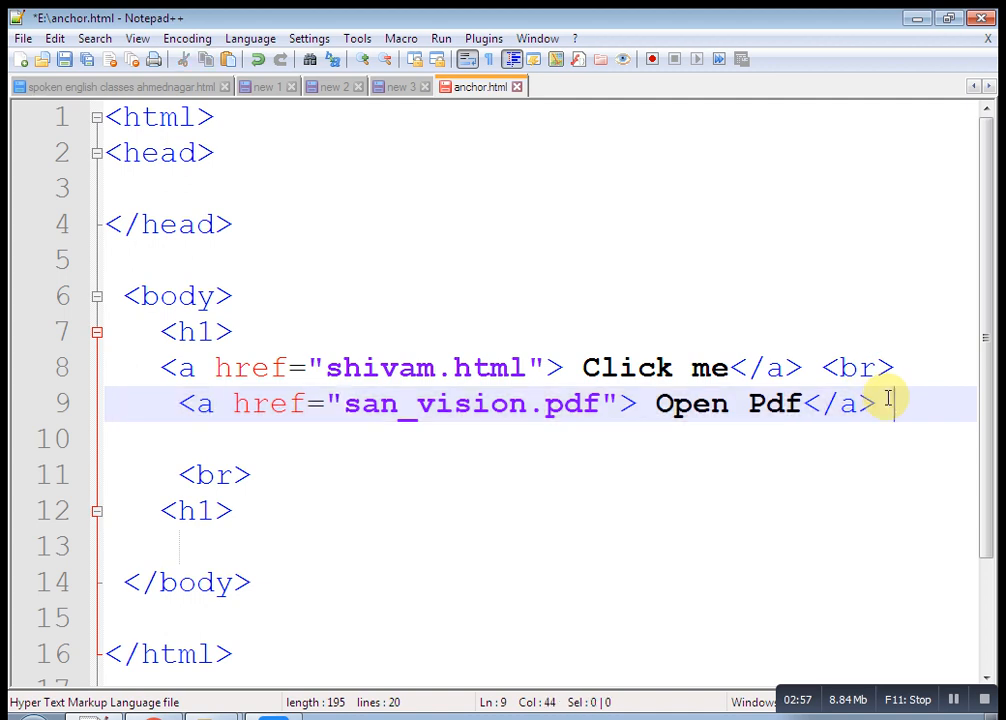
type("<b")
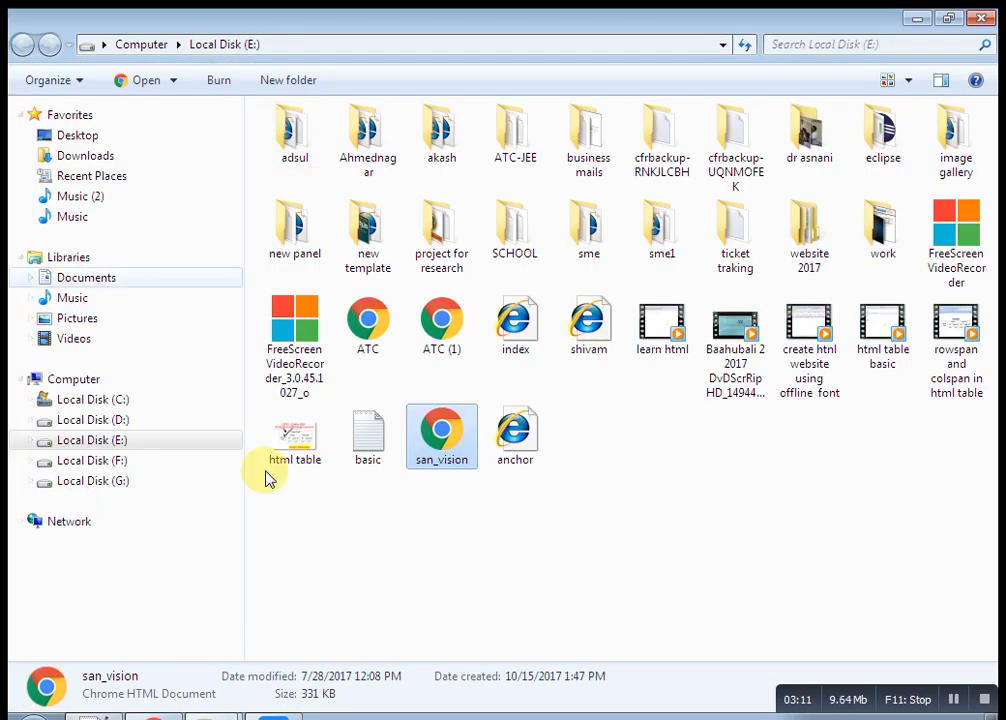
mouse_move(294, 436)
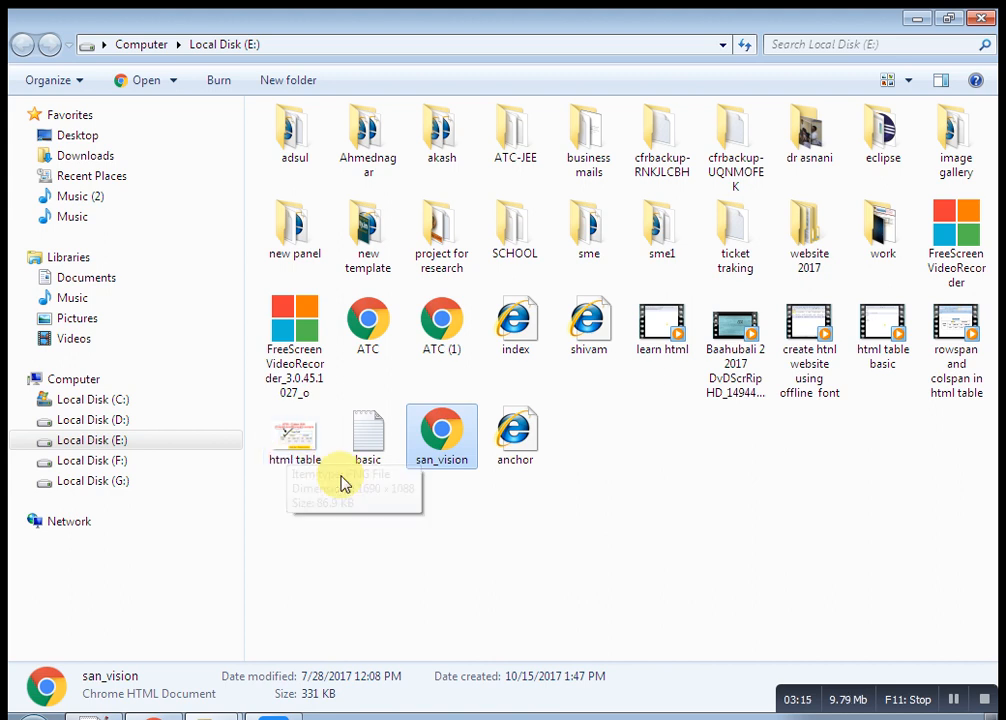
mouse_move(296, 436)
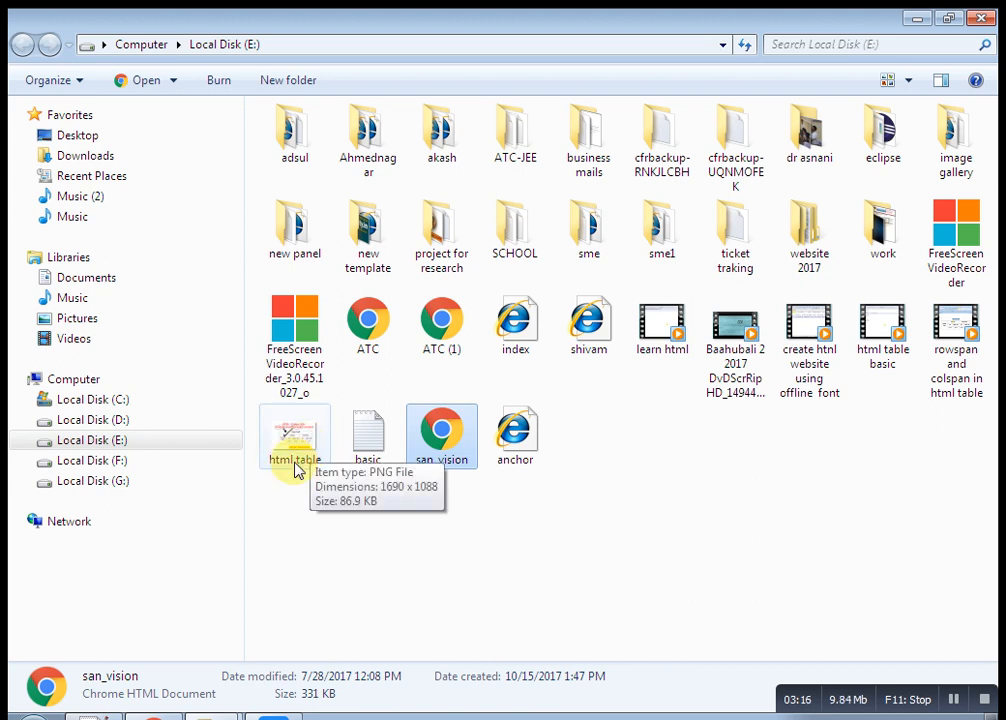
left_click(294, 436)
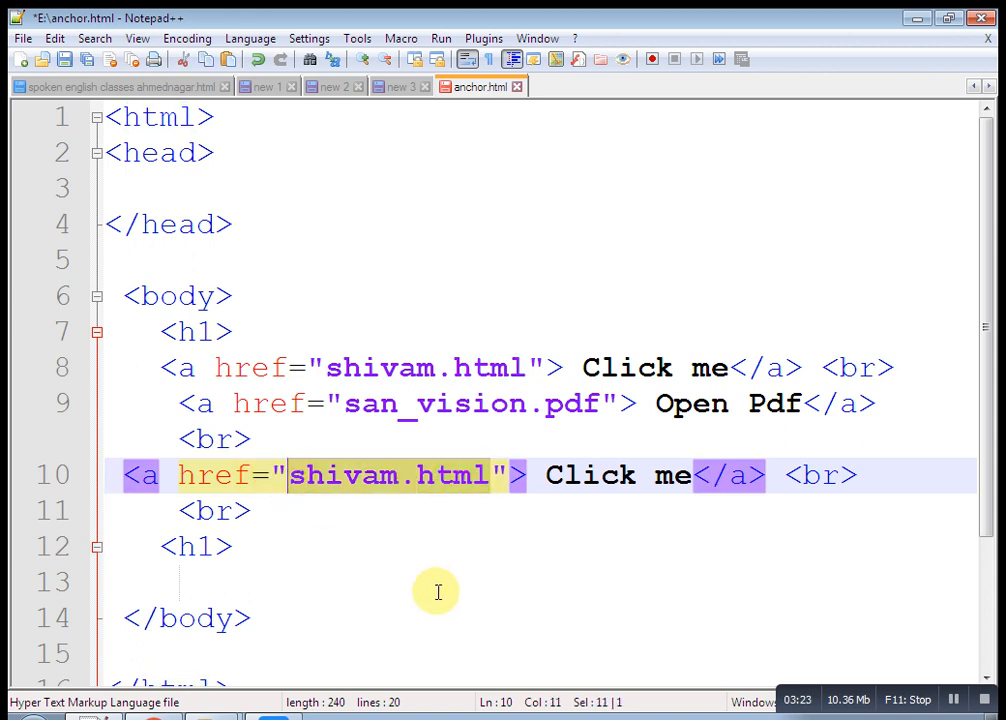
- Make the third link point to html table.png with the text open Image
type("html table.")
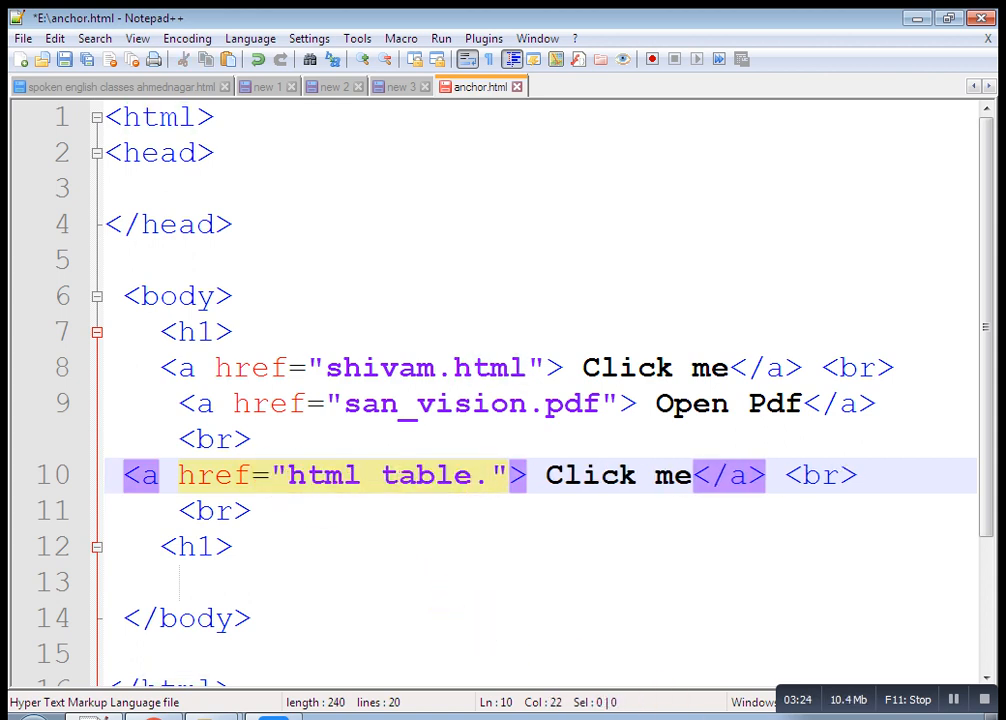
type("png")
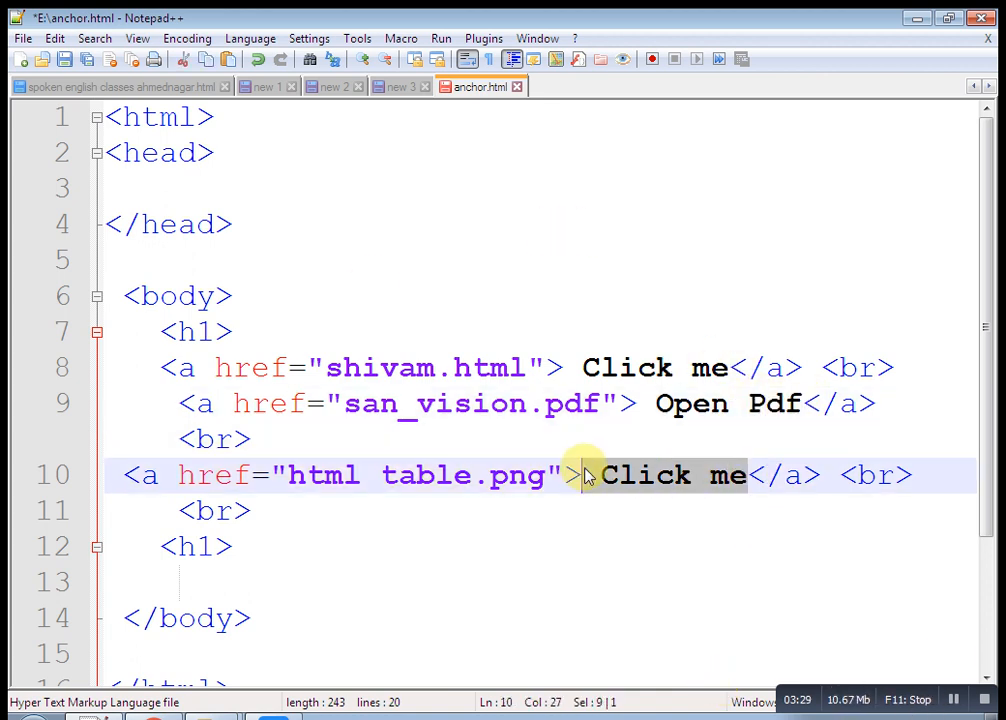
type("open")
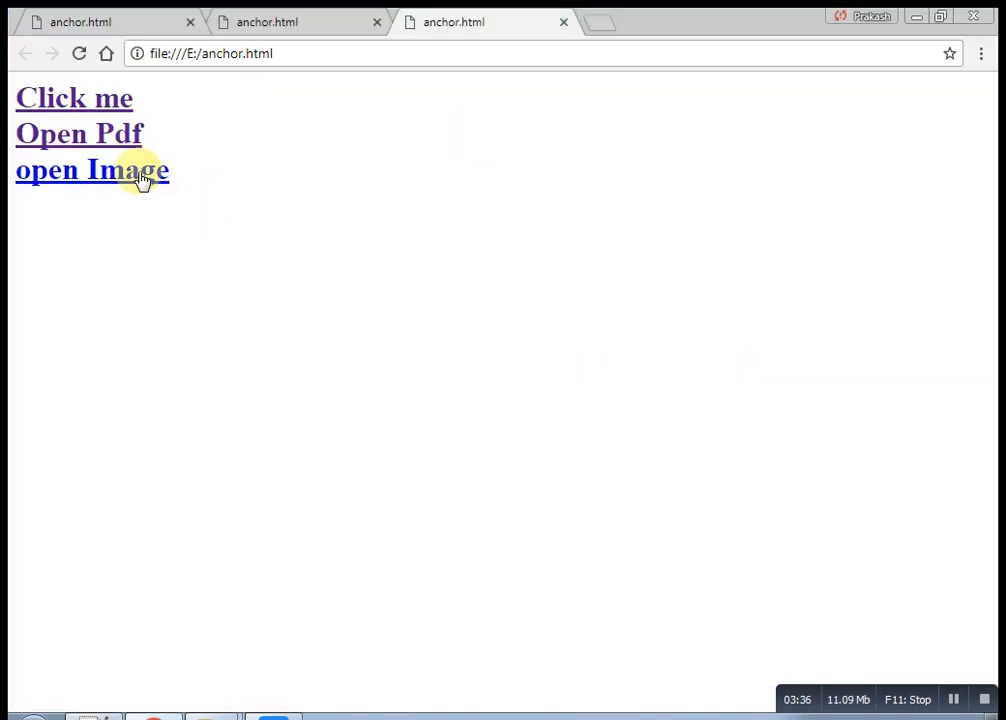
left_click(92, 168)
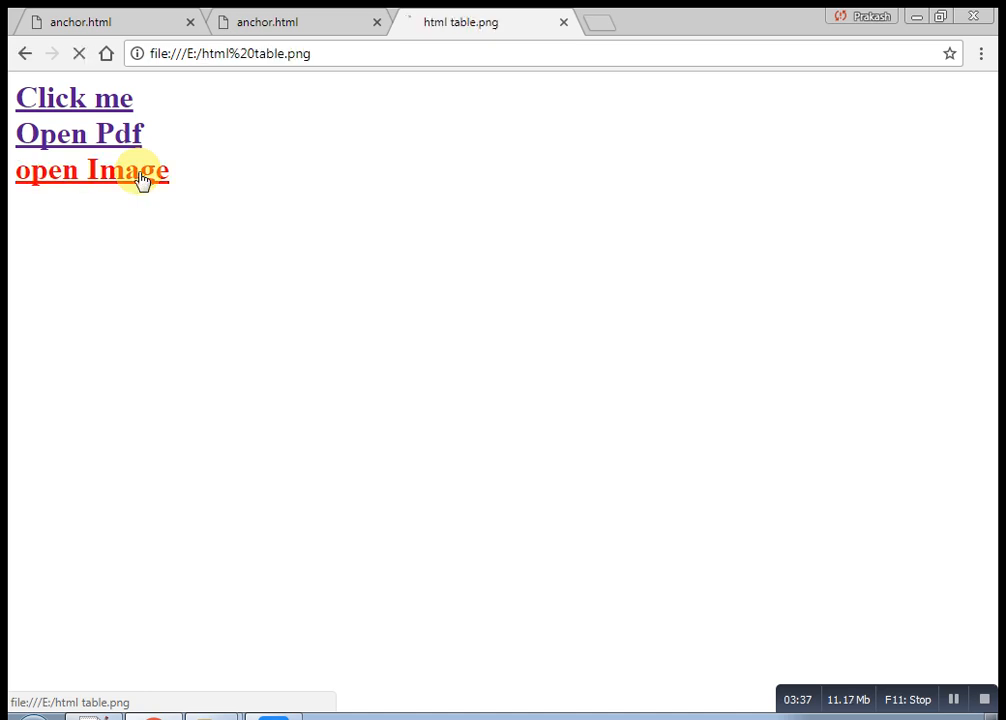
left_click(92, 168)
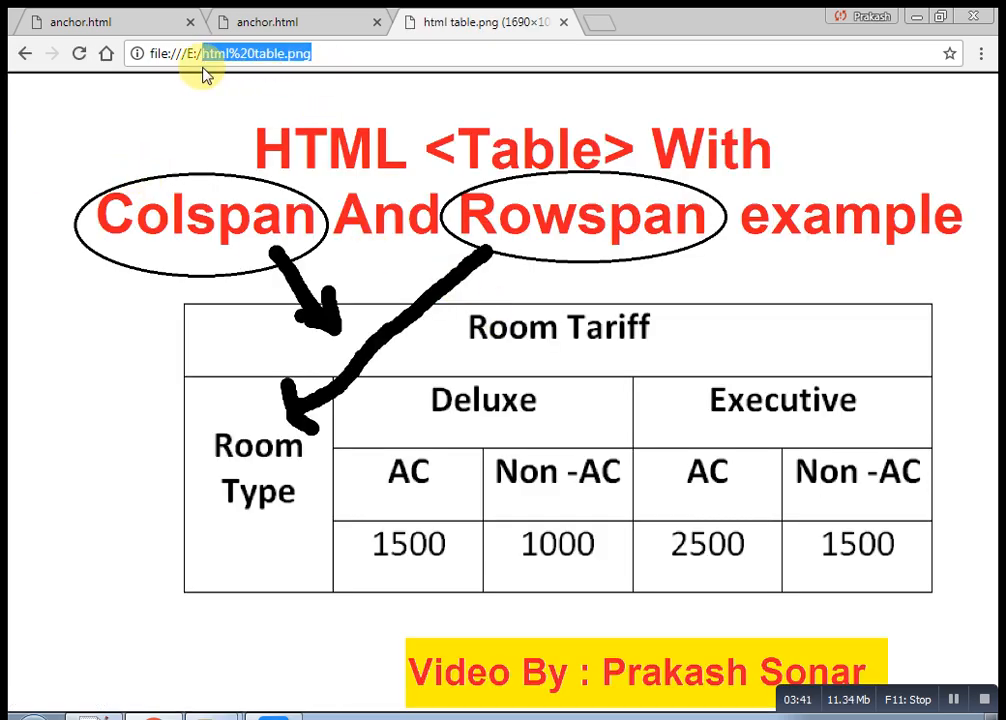
left_click(460, 22)
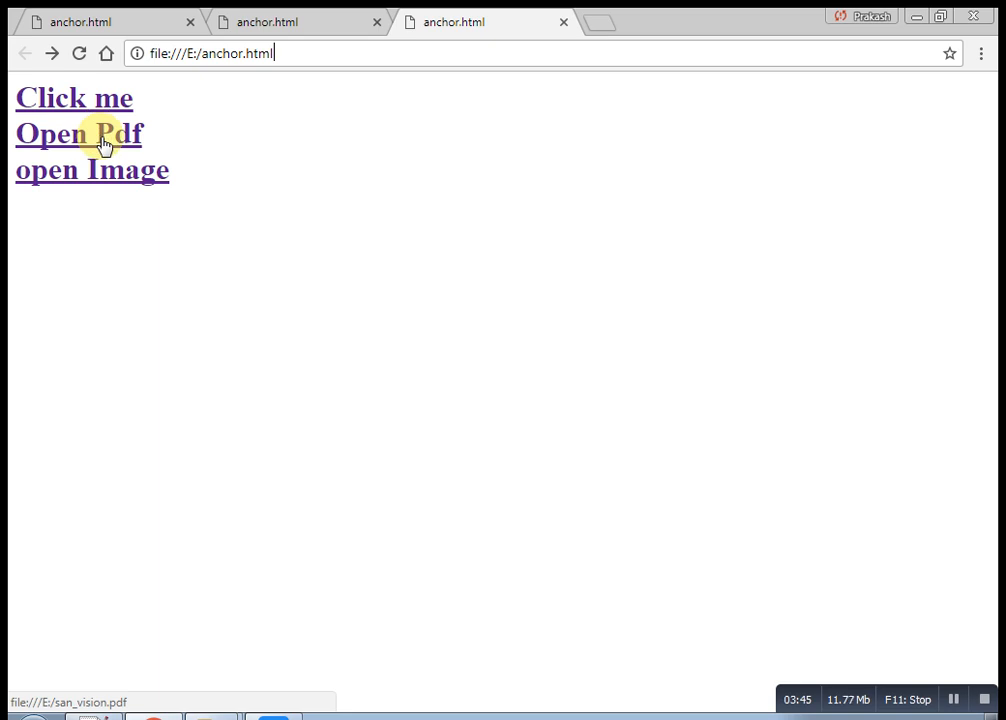
mouse_move(116, 180)
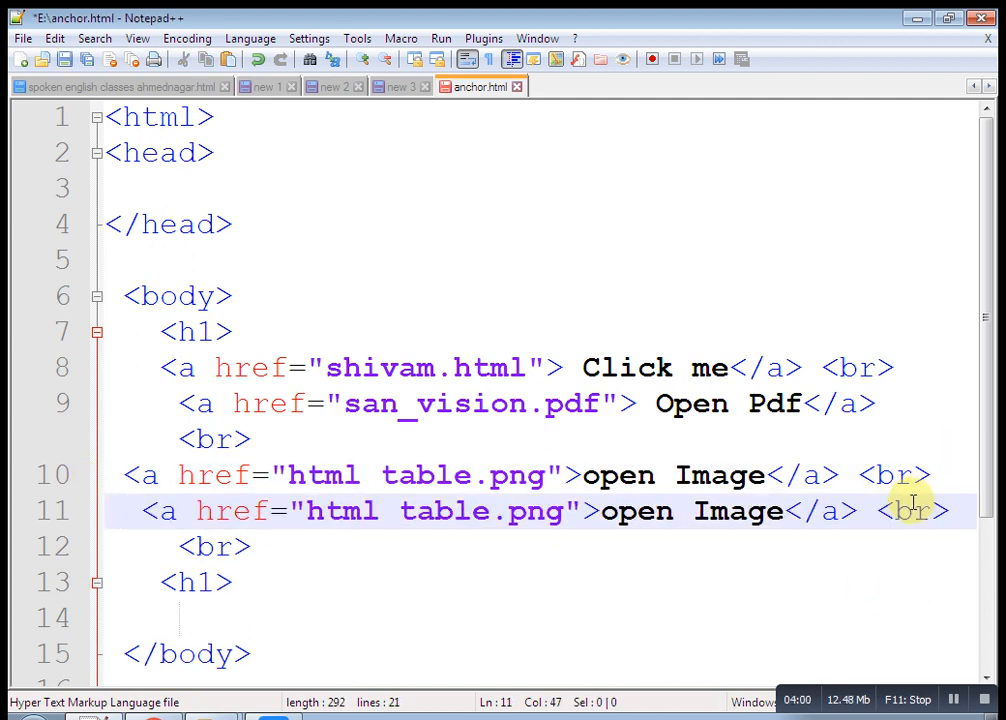
- Change the duplicated line's link text from Image to Movie
double_click(738, 512)
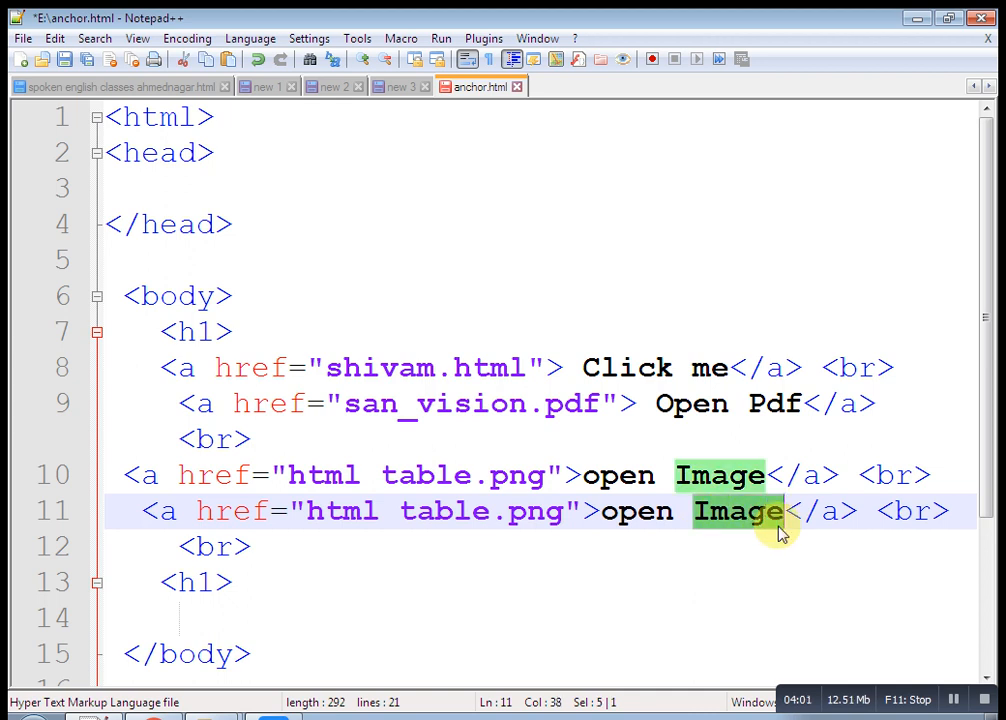
type("Movie")
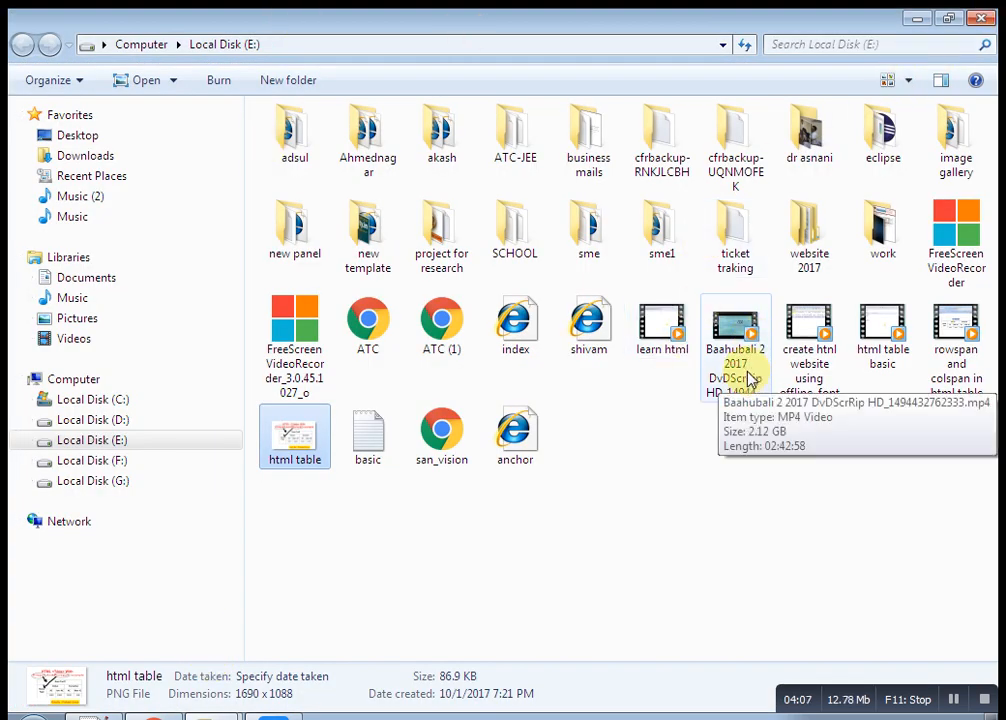
left_click(736, 340)
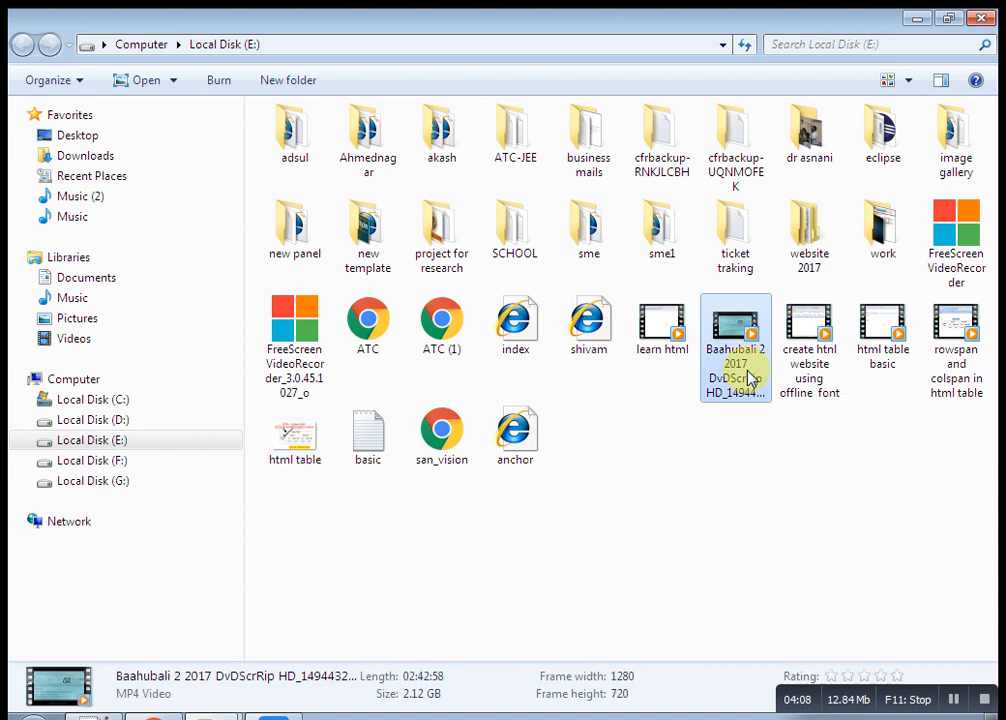
right_click(736, 378)
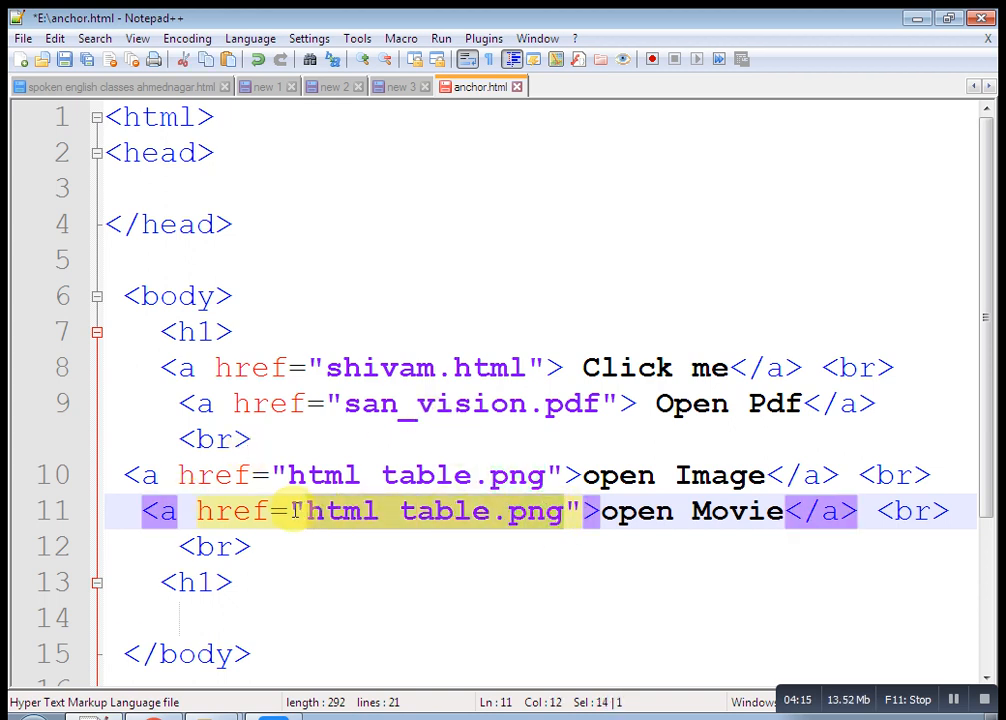
- Set the open Movie href to Baahubali 2 2017 DvDScrRip HD_1494432762333.mp4 and launch the page in Chrome
type("Baahubali 2 2017 DvDScrRip HD_1494432762333.mp4")
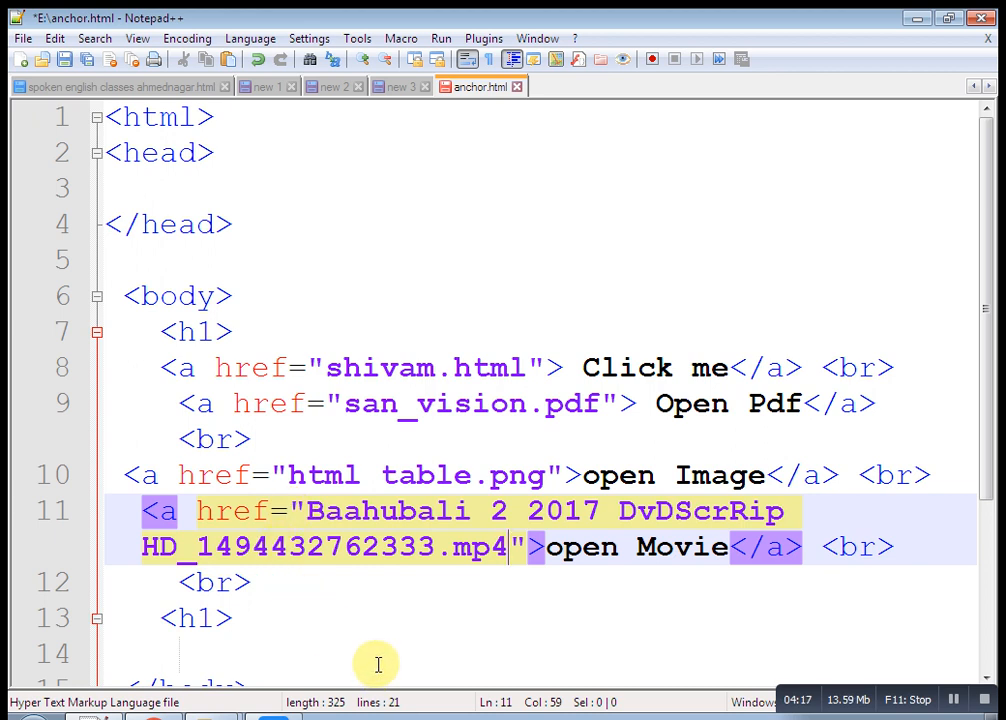
left_click(440, 38)
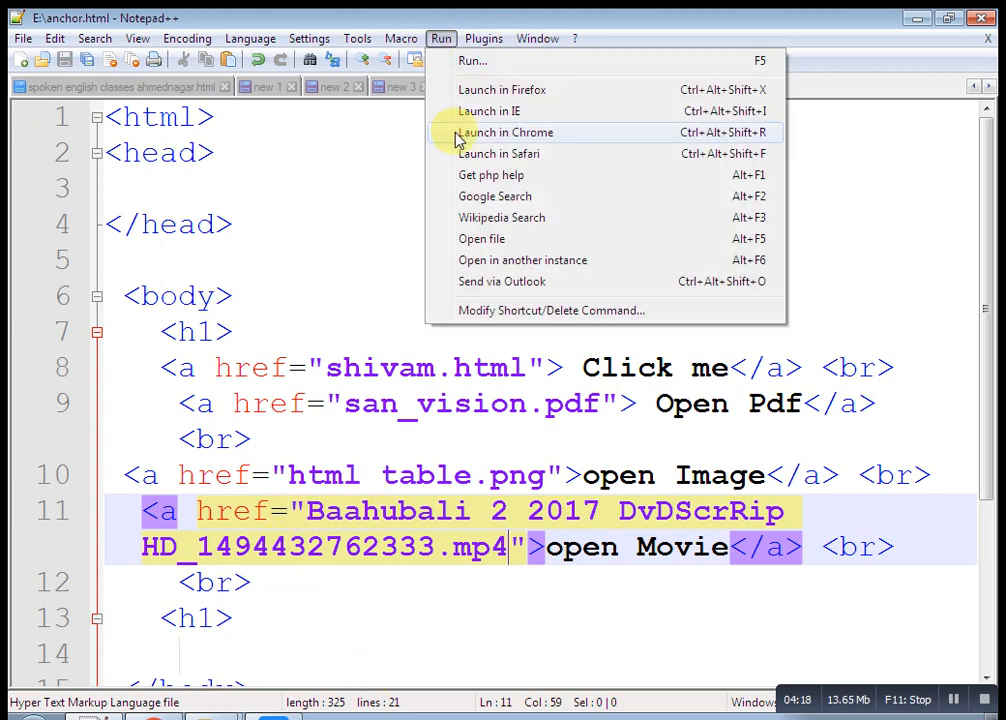
left_click(506, 132)
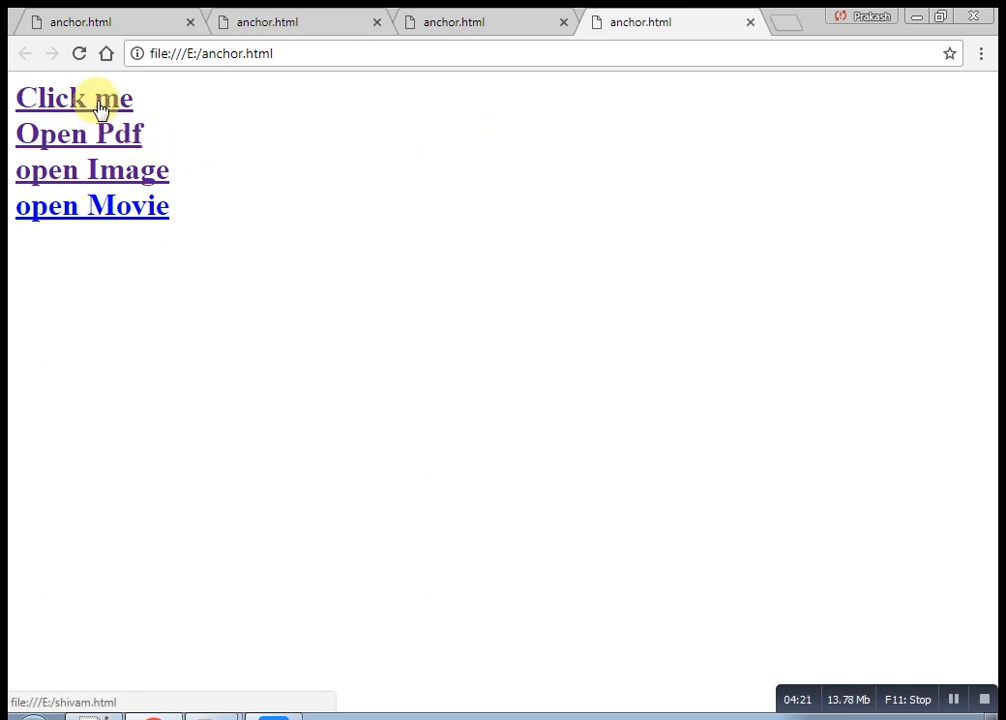
mouse_move(98, 206)
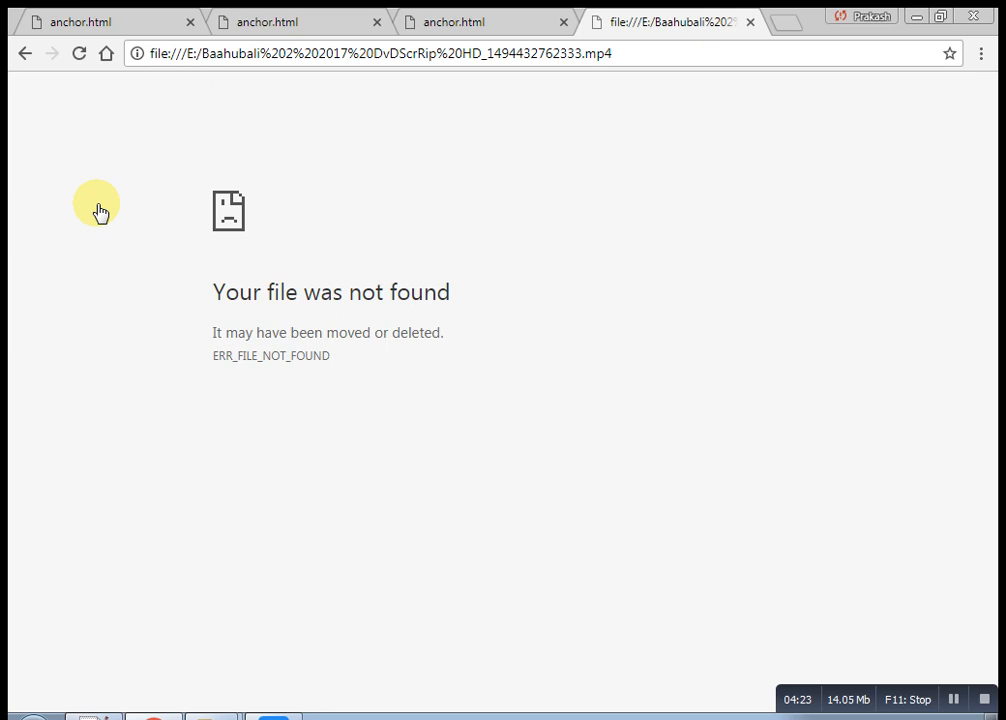
mouse_move(948, 52)
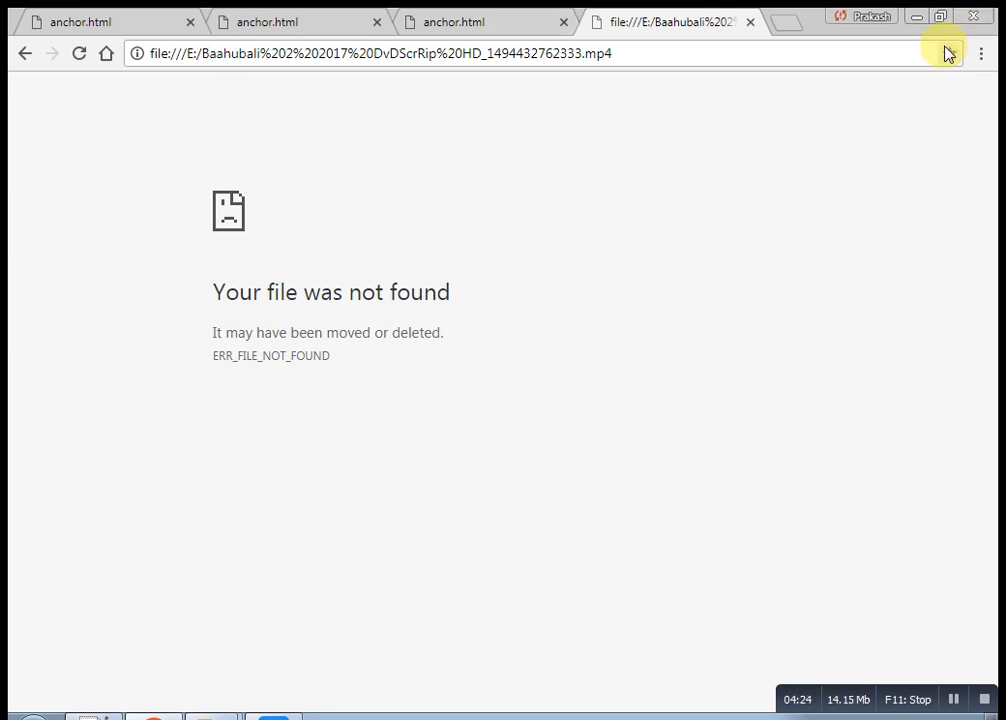
mouse_move(876, 52)
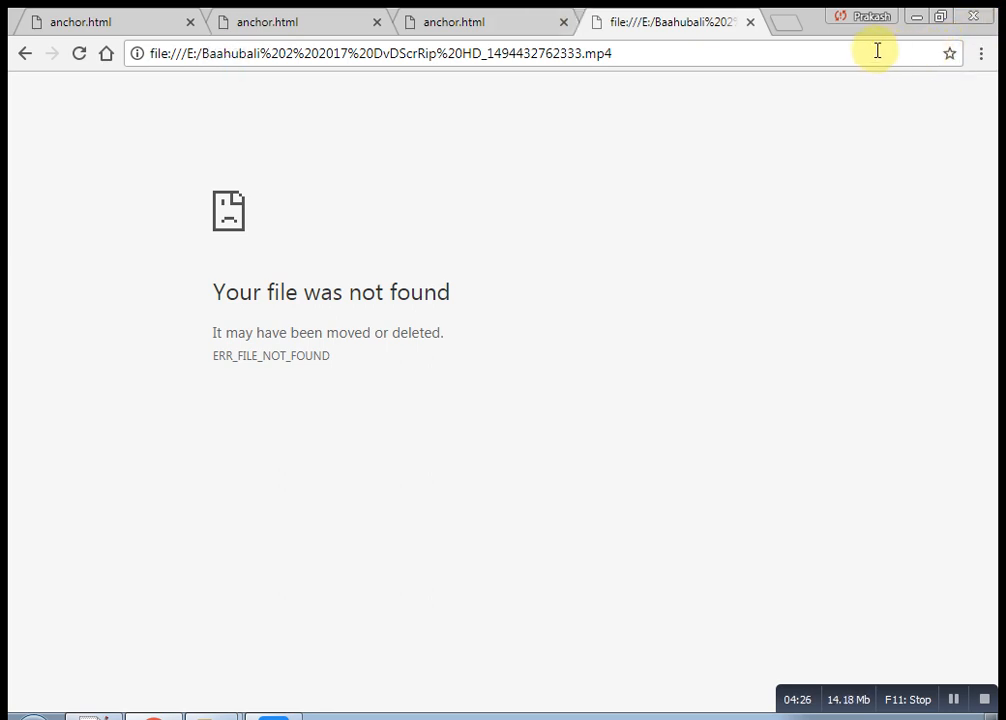